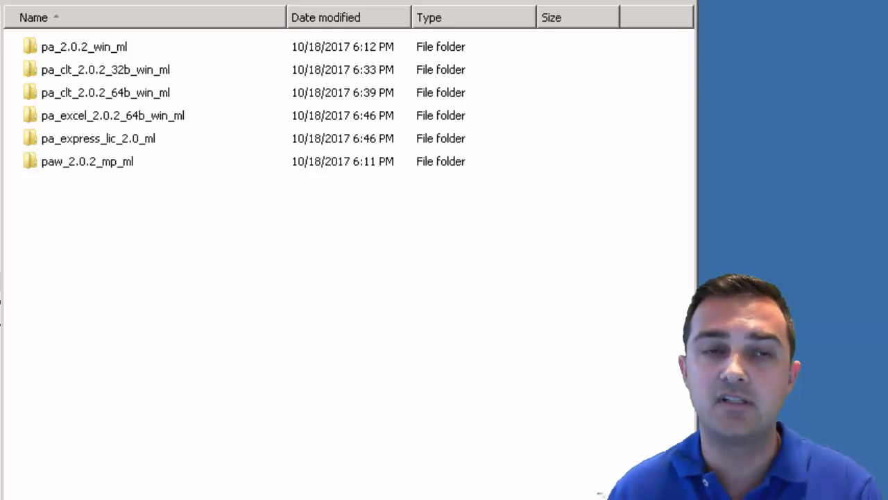
pyautogui.moveTo(86, 378)
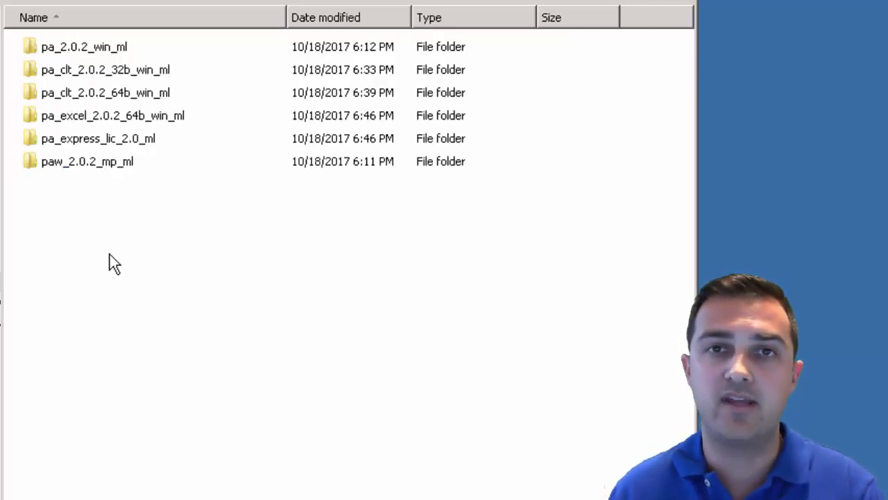
pyautogui.moveTo(114, 75)
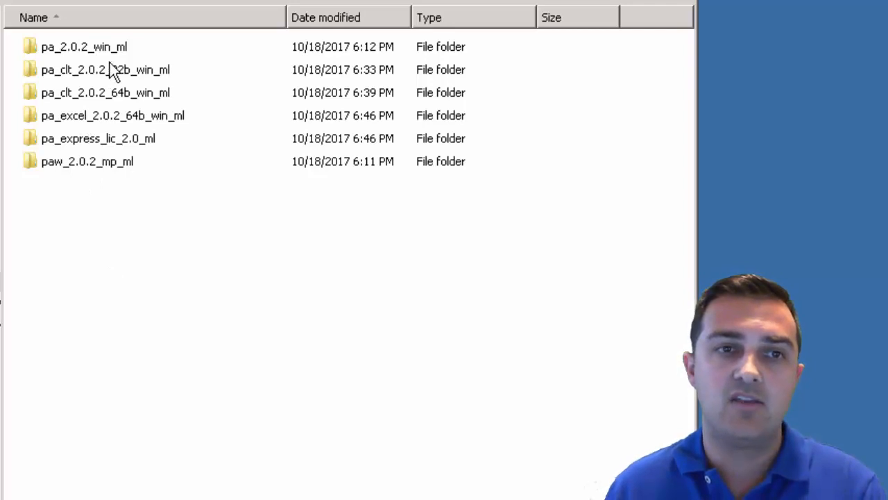
# - Review the install packages: pa_2.0.2_win_ml server, 32- and 64-bit clients, Excel add-in, express license, paw_2.0.2_mp_ml workspace
pyautogui.click(83, 48)
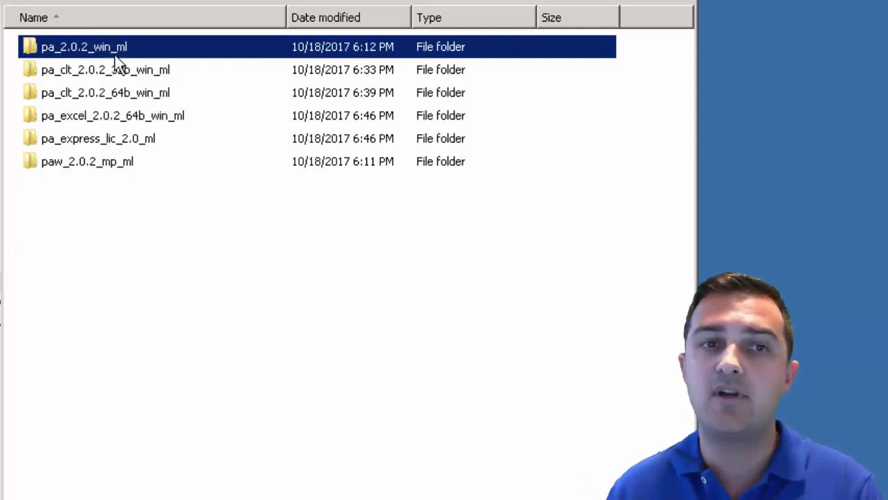
pyautogui.click(105, 69)
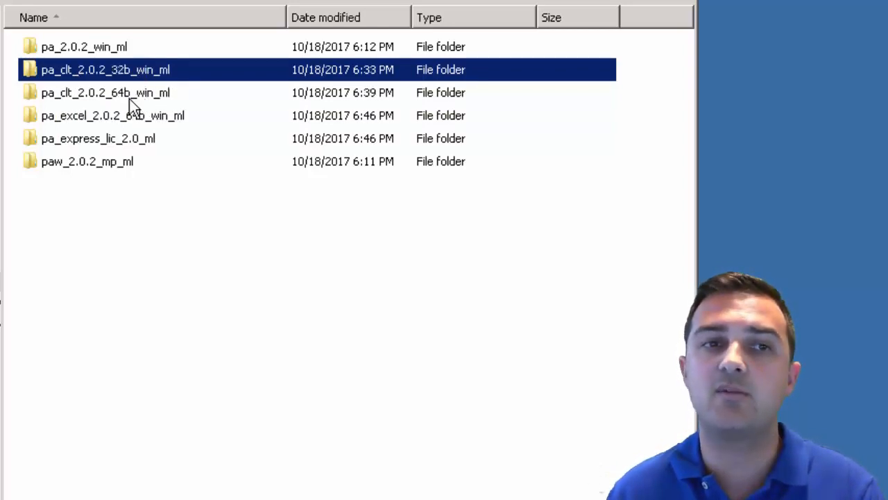
pyautogui.click(104, 92)
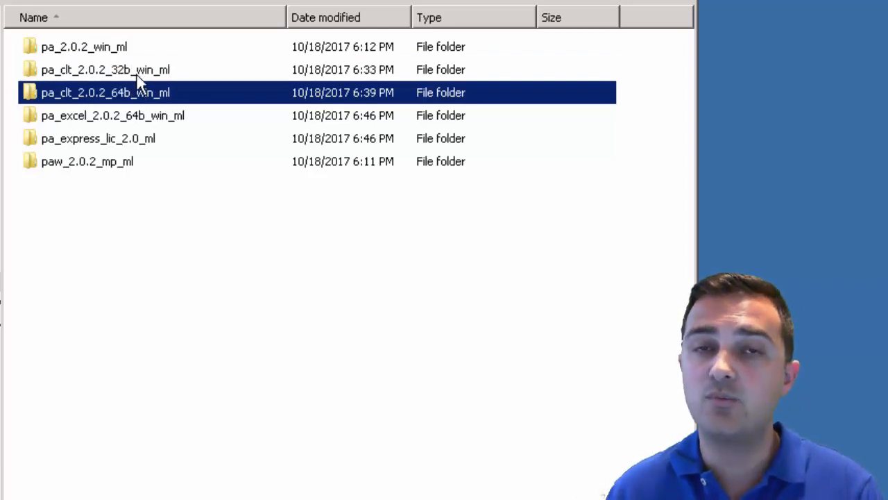
pyautogui.moveTo(106, 92)
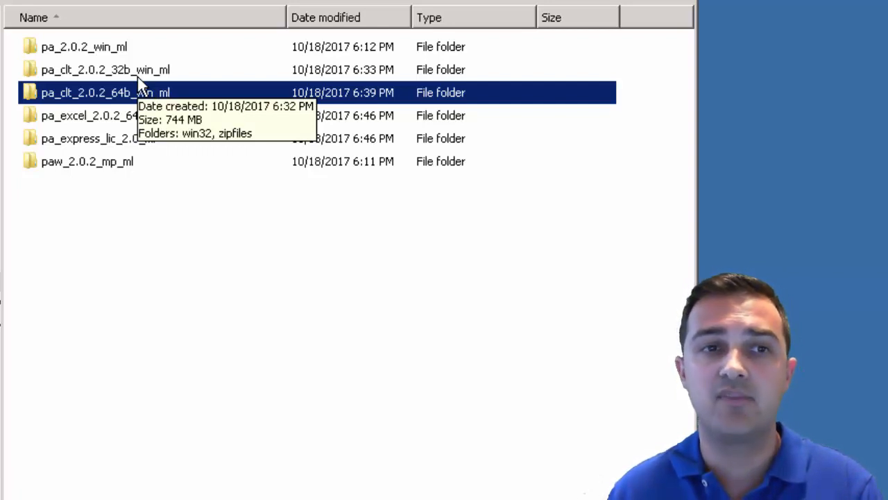
pyautogui.click(104, 70)
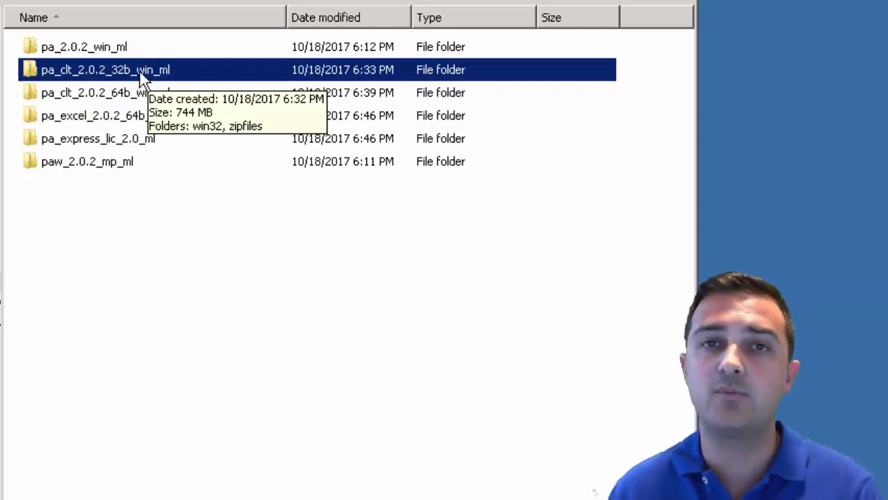
pyautogui.click(105, 92)
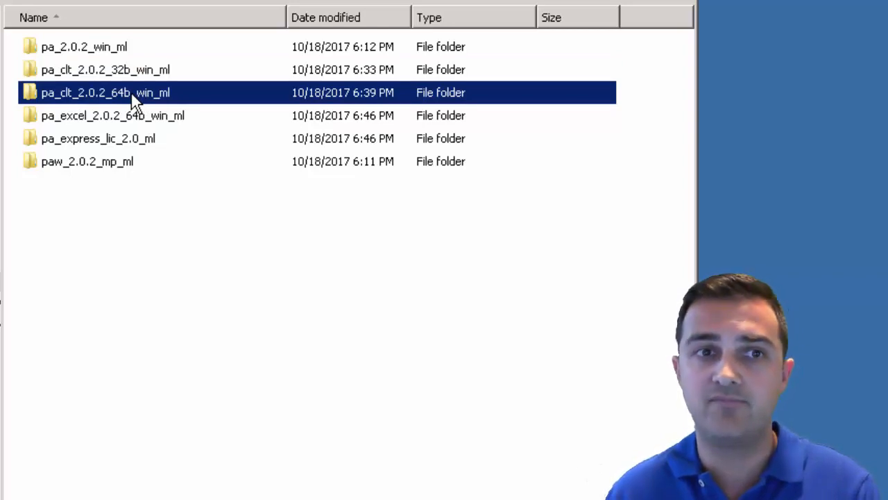
pyautogui.click(83, 48)
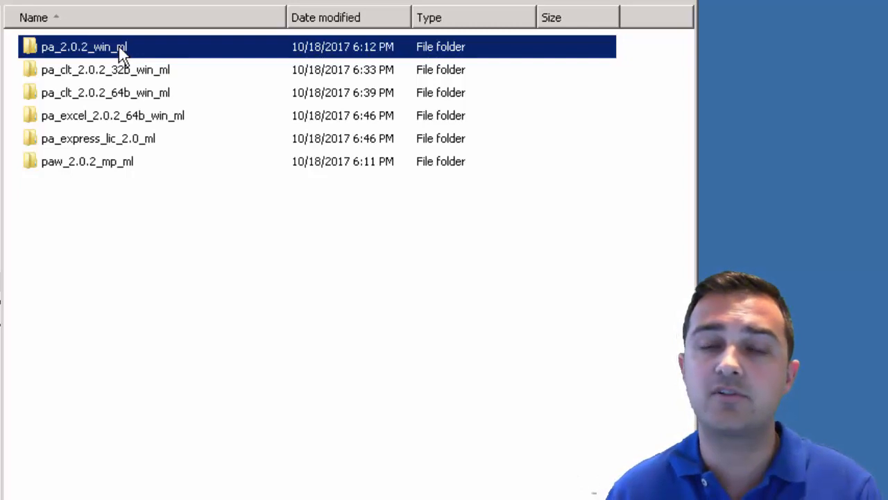
pyautogui.moveTo(133, 125)
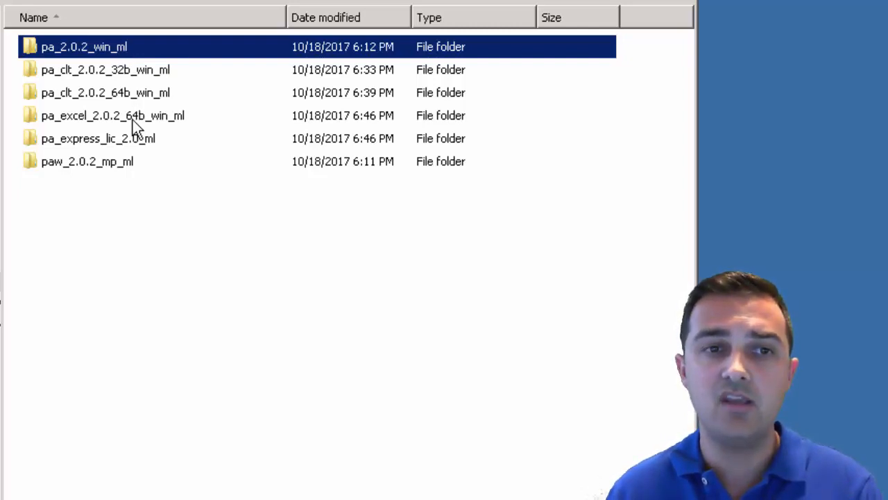
pyautogui.click(113, 115)
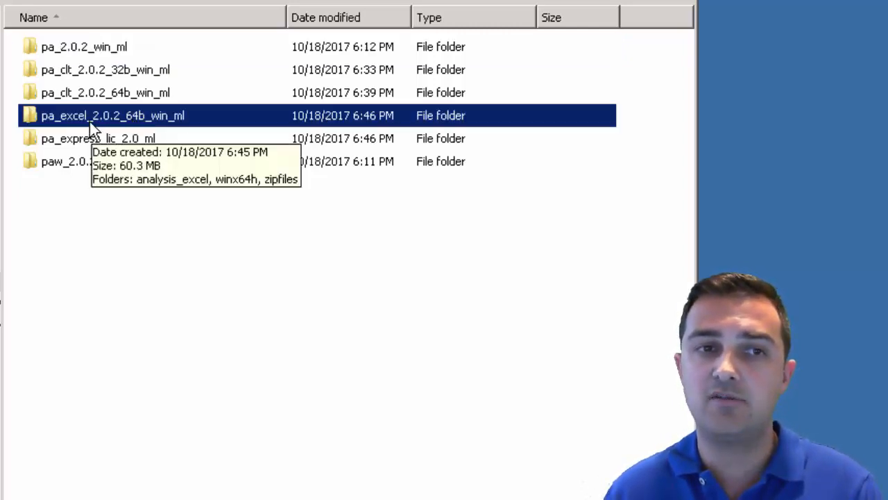
pyautogui.moveTo(96, 146)
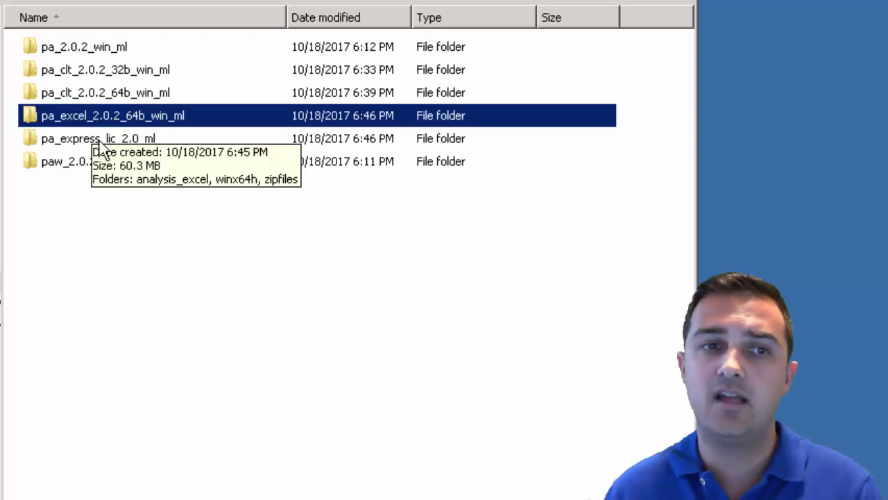
pyautogui.click(97, 138)
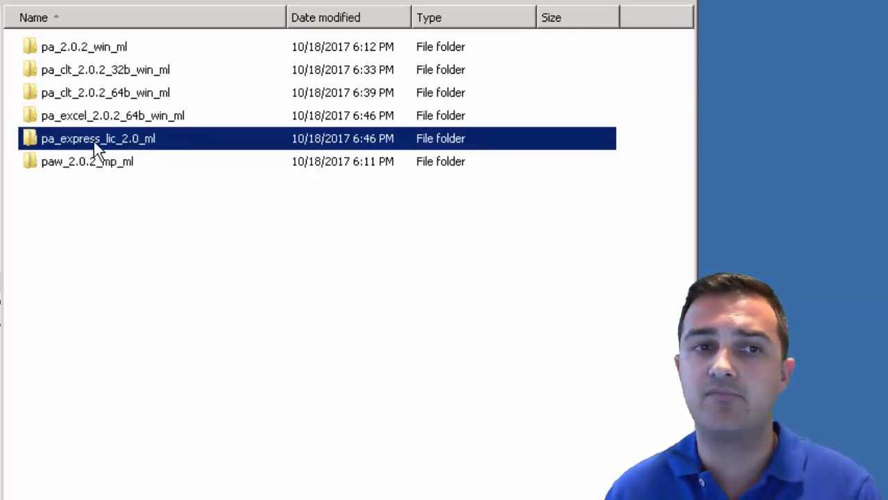
pyautogui.click(86, 161)
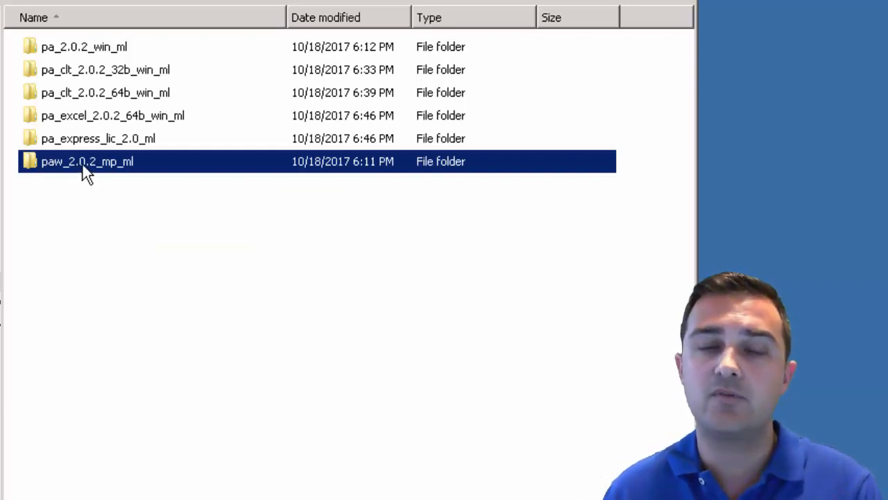
pyautogui.moveTo(102, 166)
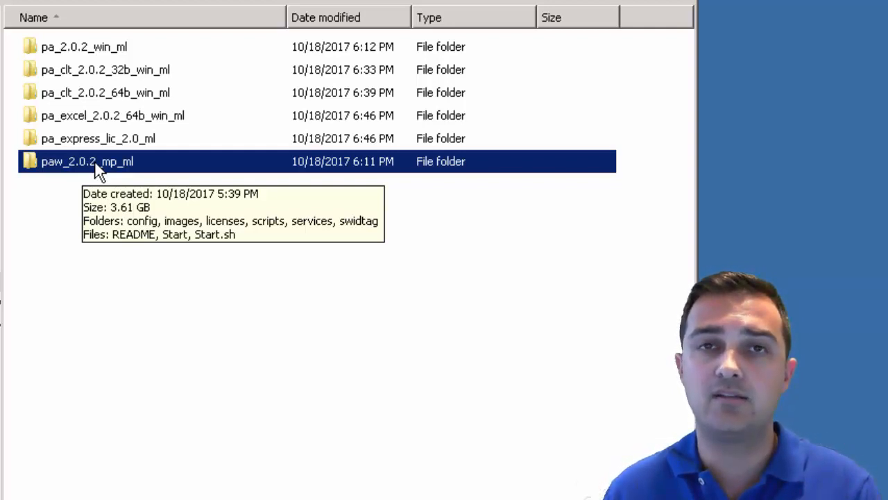
pyautogui.moveTo(100, 56)
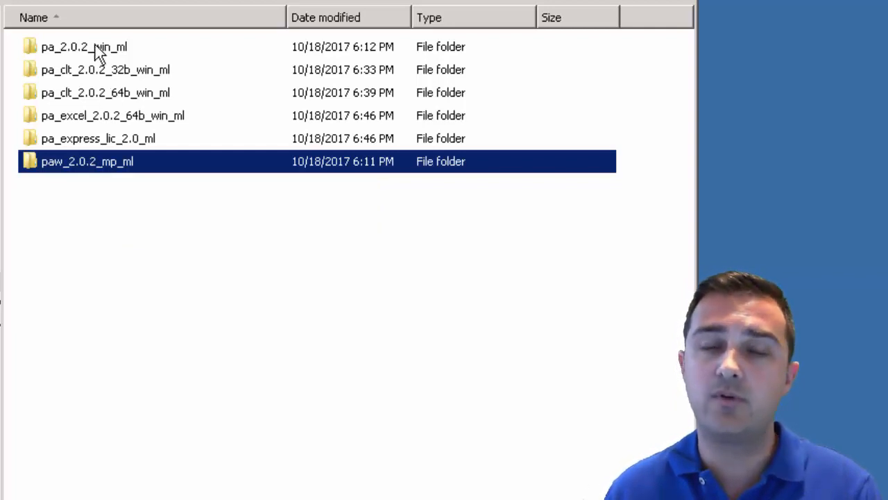
pyautogui.click(83, 47)
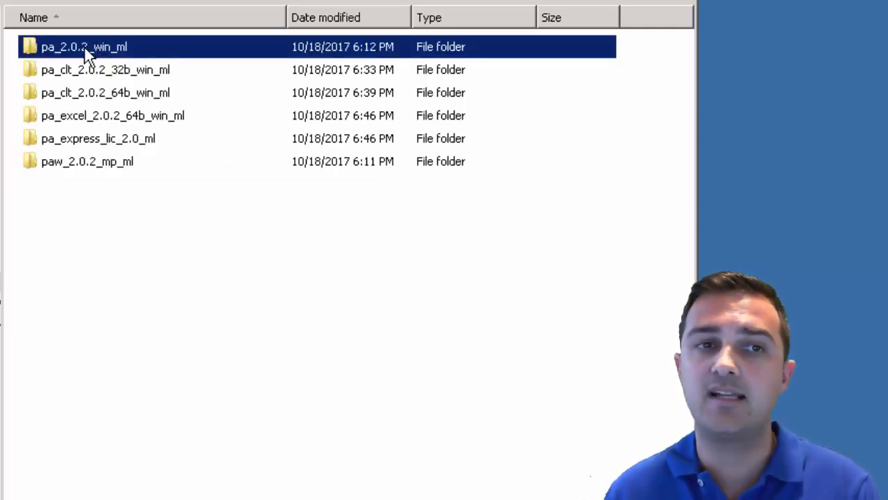
pyautogui.moveTo(83, 47)
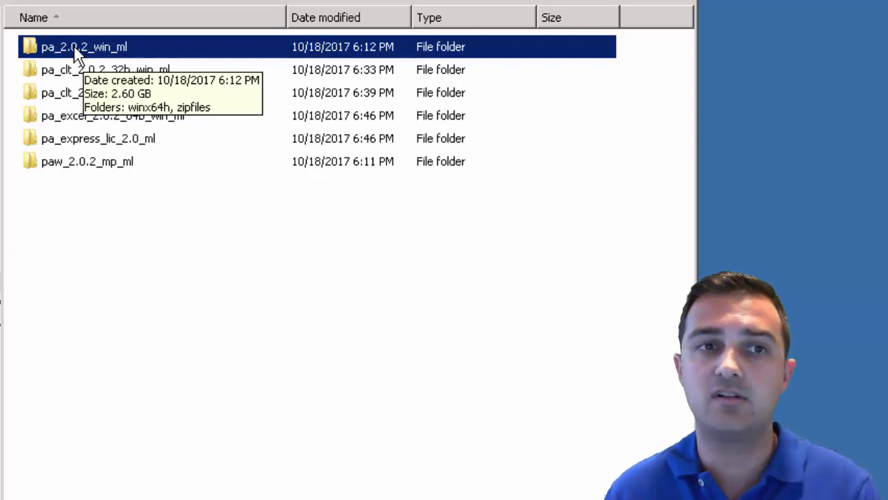
# - Inside the pa_2.0.2_win_ml server folder, run the issetup installer as administrator
pyautogui.doubleClick(83, 47)
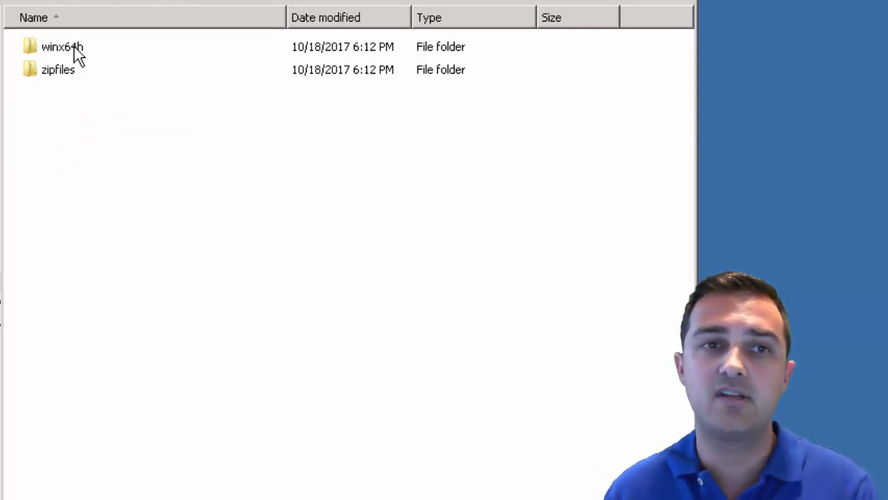
pyautogui.moveTo(72, 57)
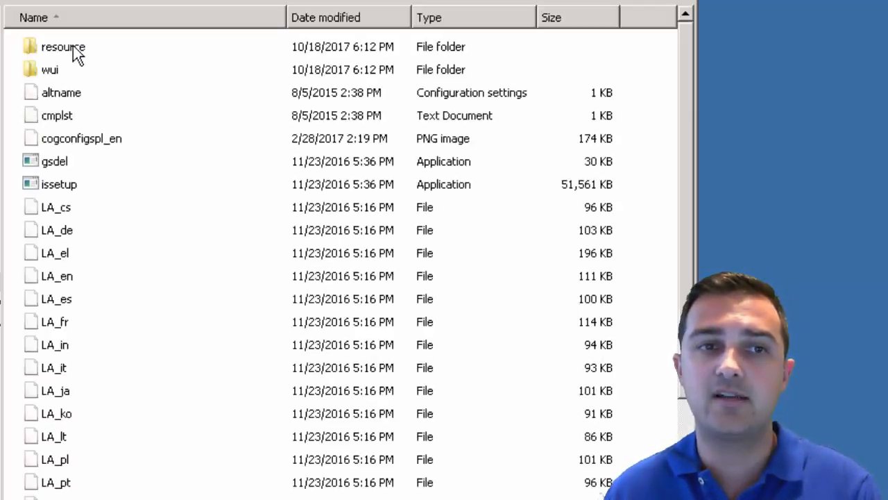
pyautogui.click(58, 183)
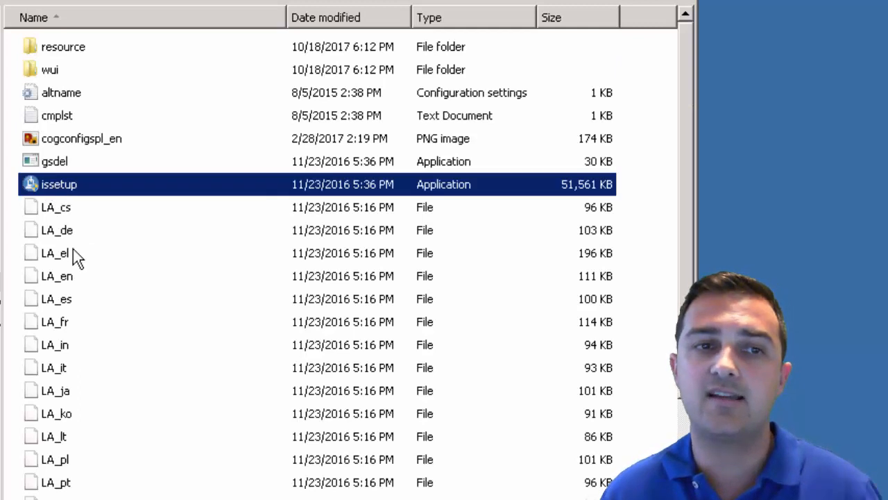
pyautogui.moveTo(80, 201)
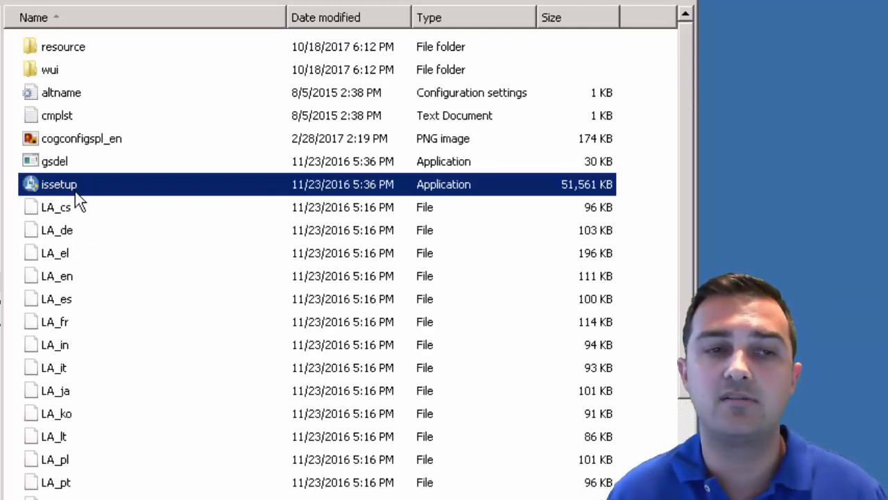
pyautogui.moveTo(83, 195)
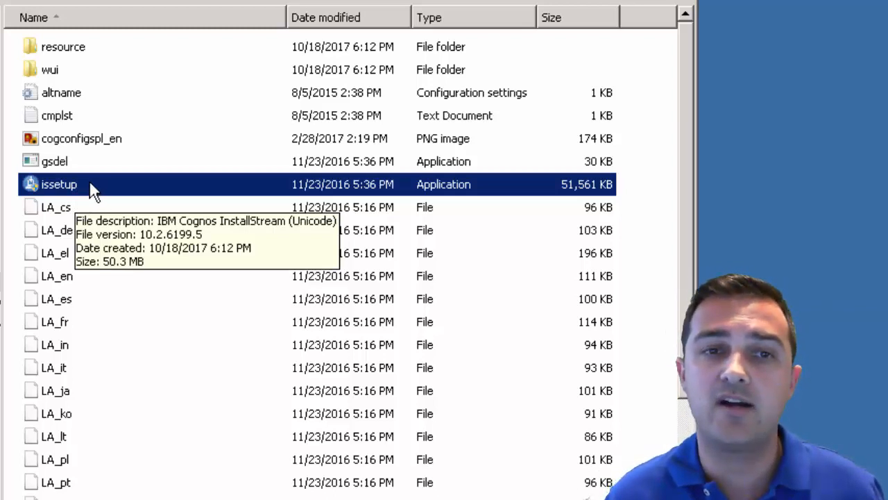
pyautogui.rightClick(59, 183)
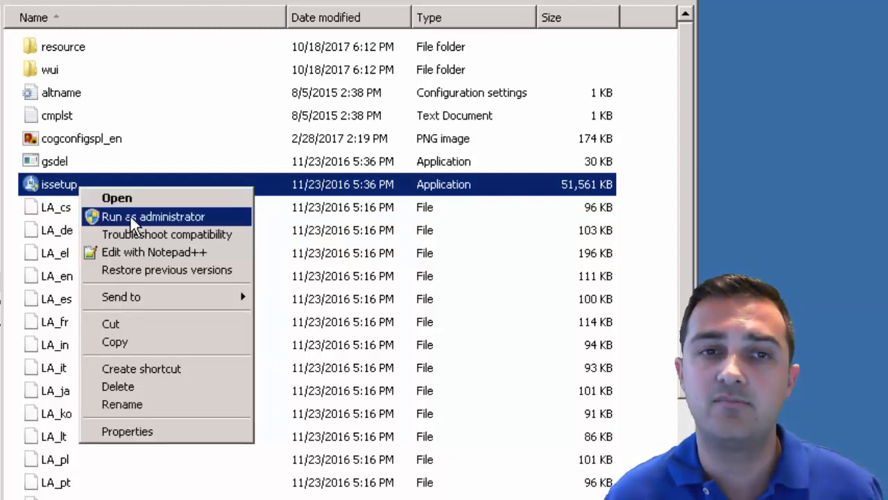
pyautogui.click(152, 217)
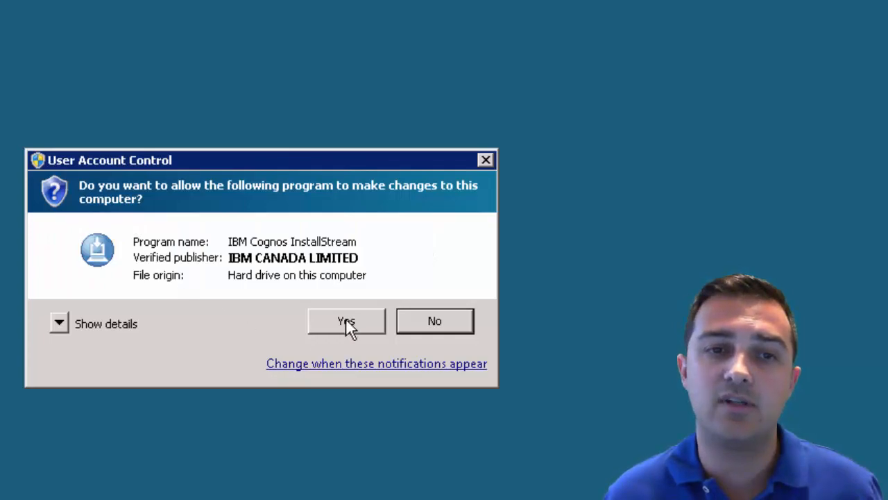
# - Allow the installer, accept the license and the default Production directory C:\Program Files\ibm\cognos\tm1_64, creating it
pyautogui.click(347, 321)
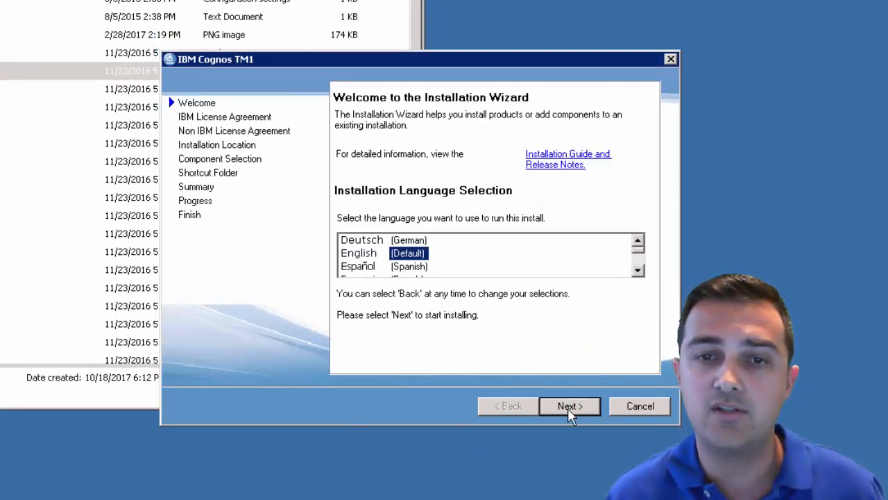
pyautogui.click(569, 405)
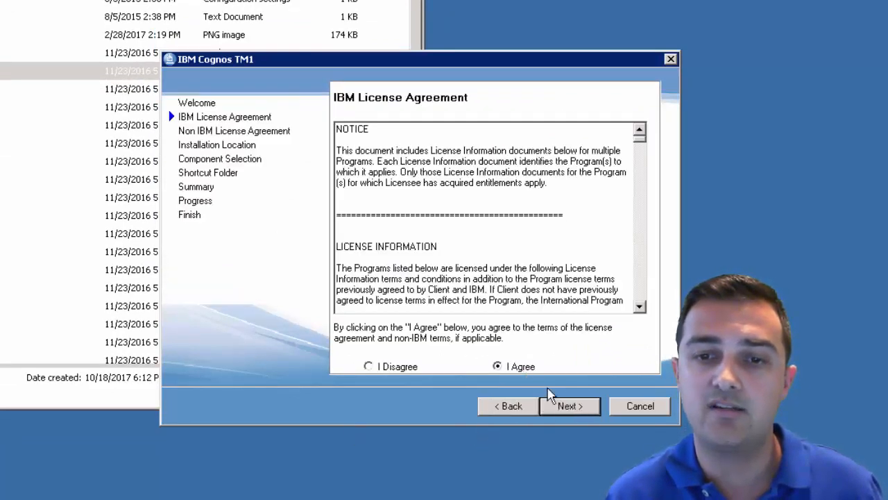
pyautogui.click(569, 405)
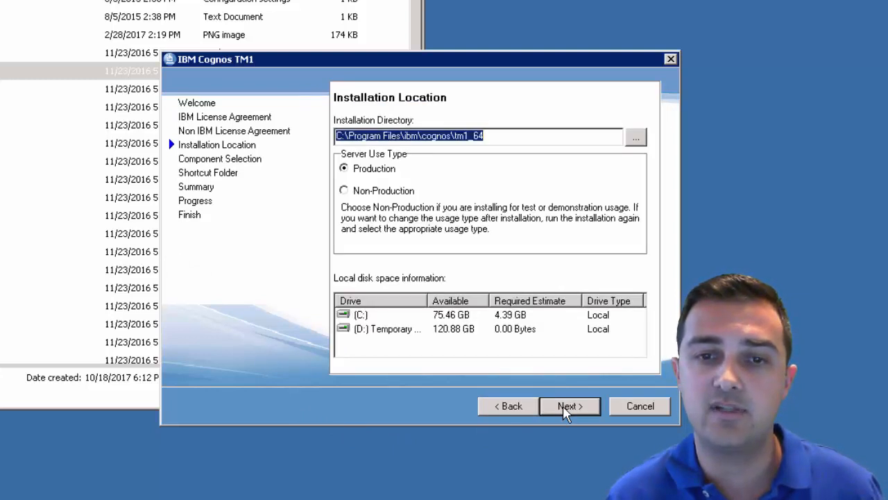
pyautogui.moveTo(372, 194)
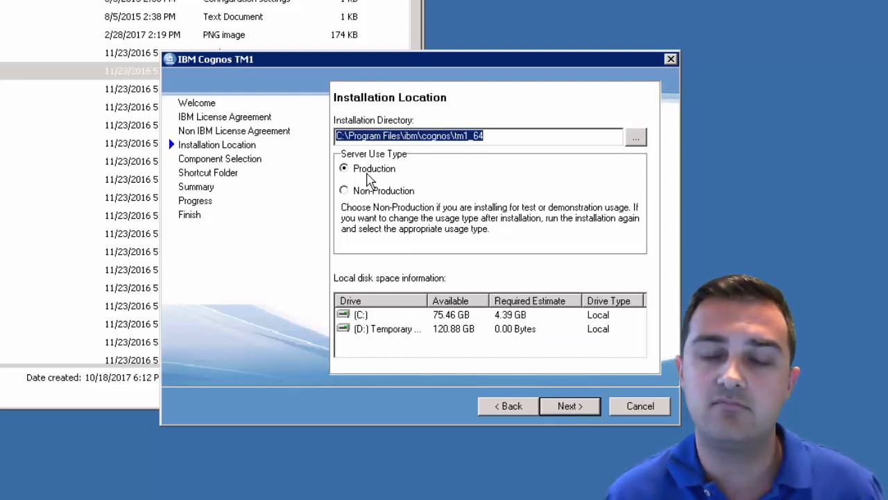
pyautogui.moveTo(380, 175)
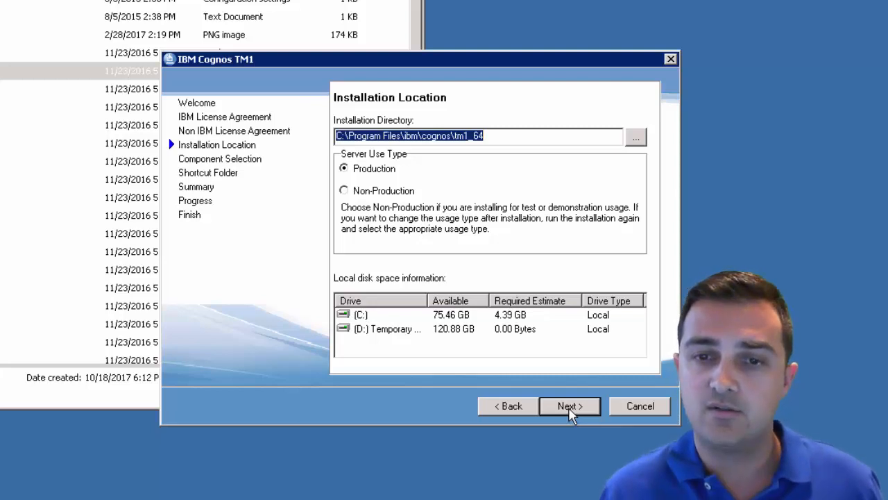
pyautogui.click(569, 405)
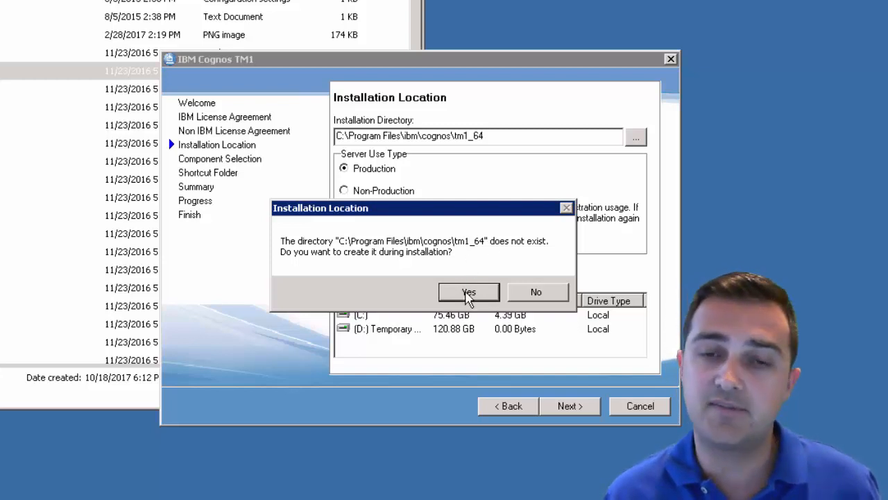
pyautogui.click(470, 292)
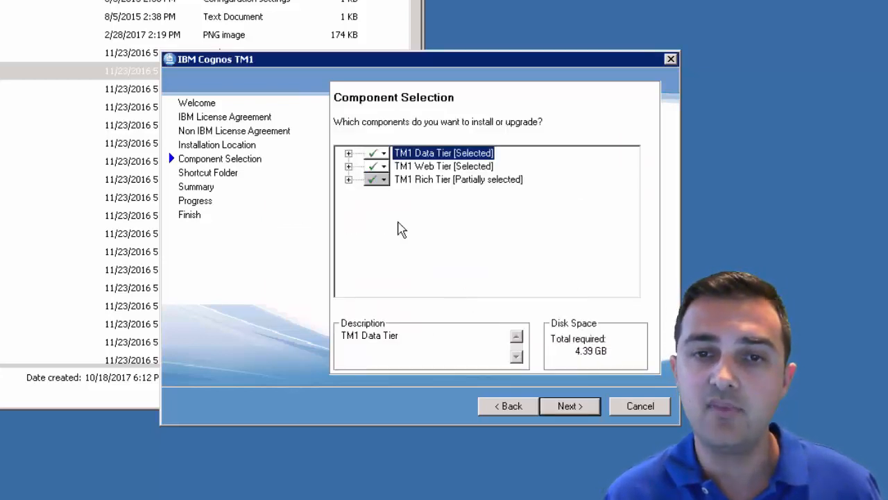
# - Inspect the TM1 Data Tier and Web Tier sub-components and the TM1 Rich Tier description
pyautogui.click(348, 153)
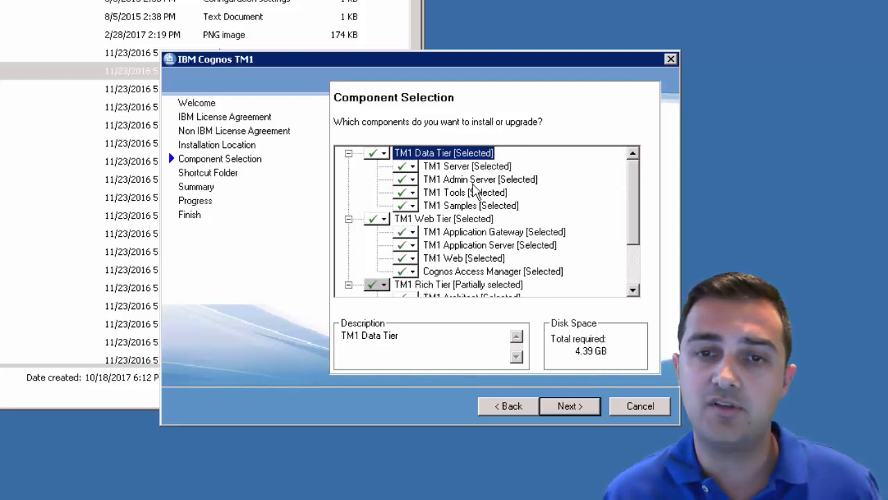
pyautogui.click(470, 205)
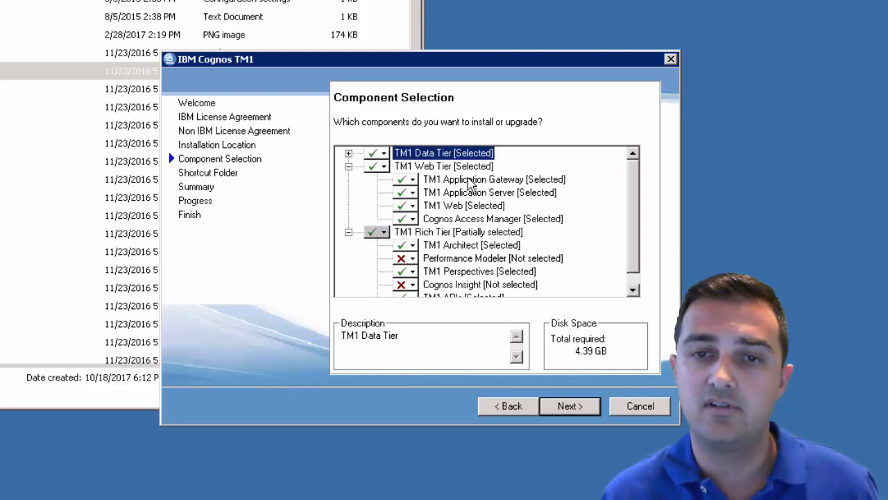
pyautogui.moveTo(478, 225)
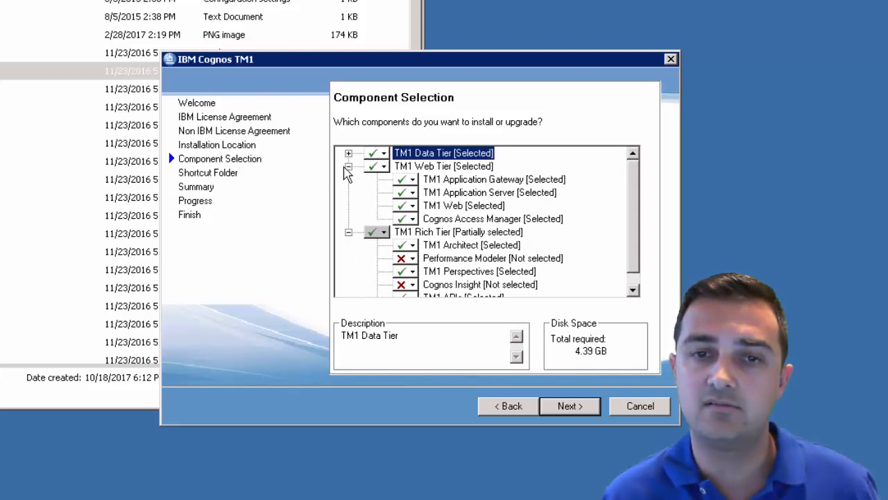
pyautogui.click(348, 166)
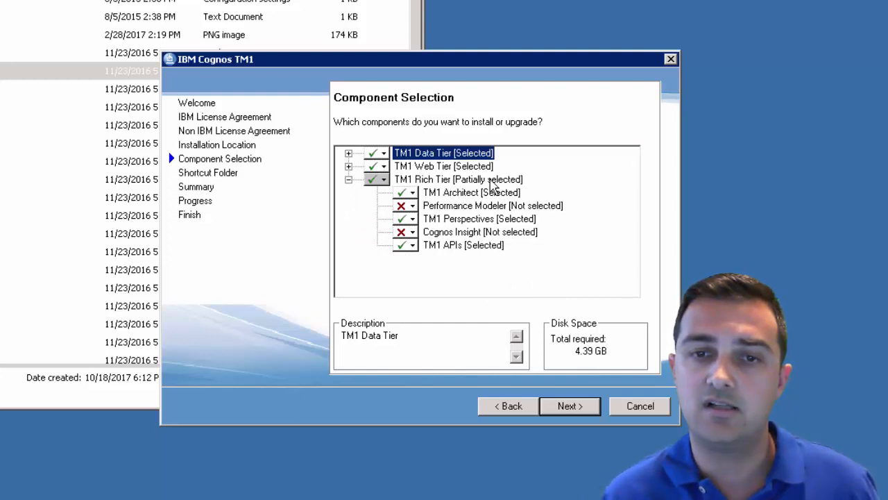
pyautogui.click(458, 179)
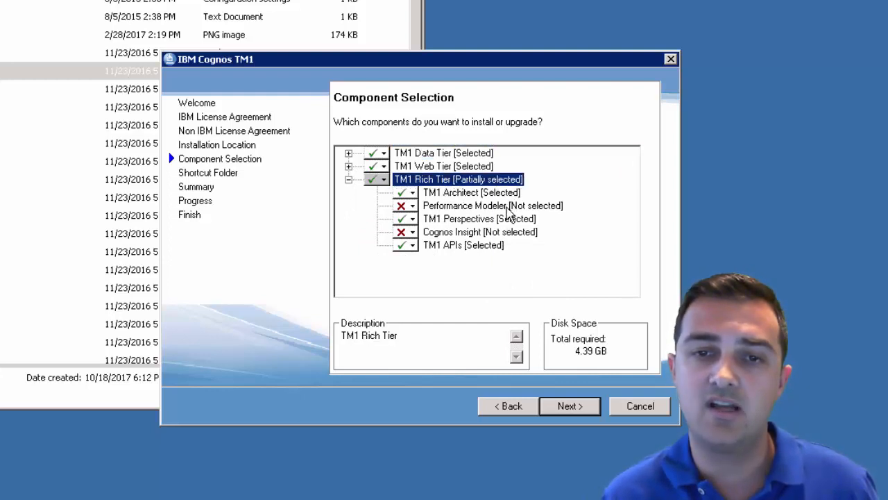
# - Read the Performance Modeler, Cognos Insight, TM1 Perspectives and TM1 Architect descriptions, leaving Modeler and Insight out, and continue
pyautogui.click(493, 206)
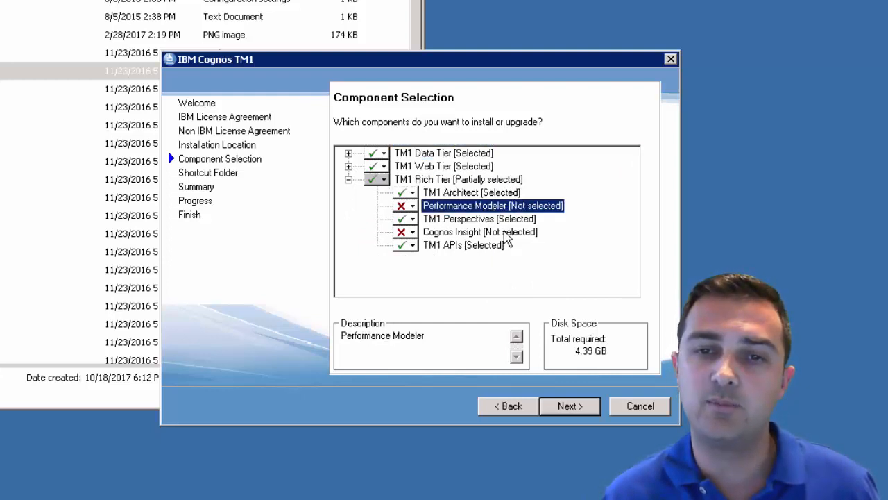
pyautogui.click(480, 231)
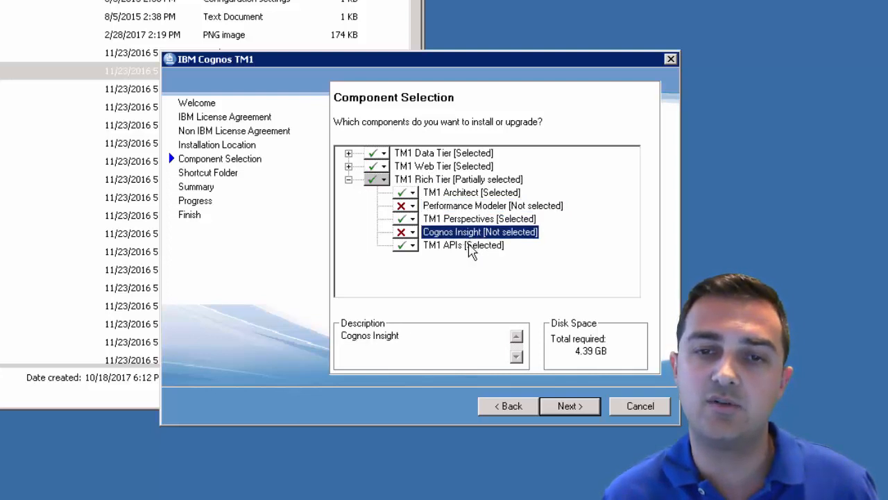
pyautogui.moveTo(463, 250)
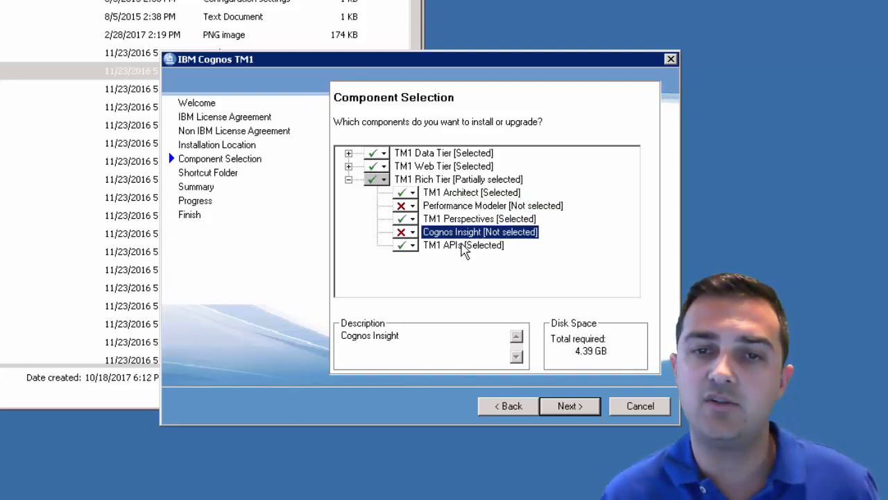
pyautogui.click(479, 220)
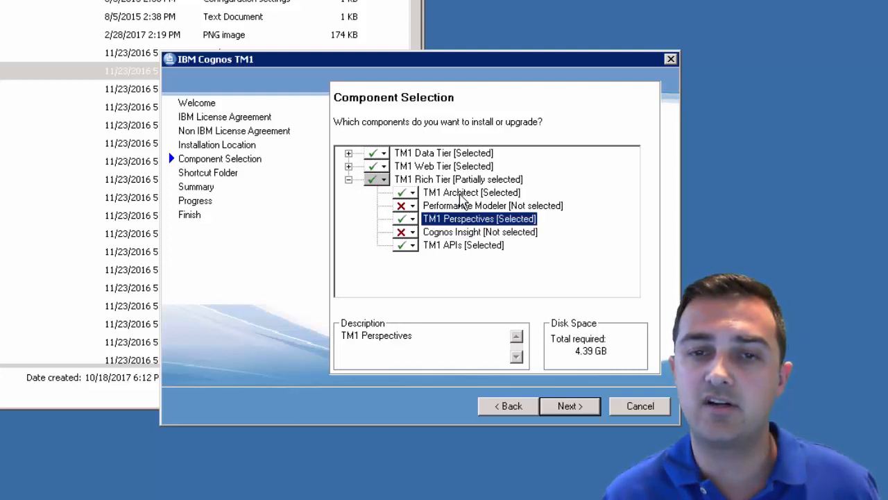
pyautogui.click(493, 206)
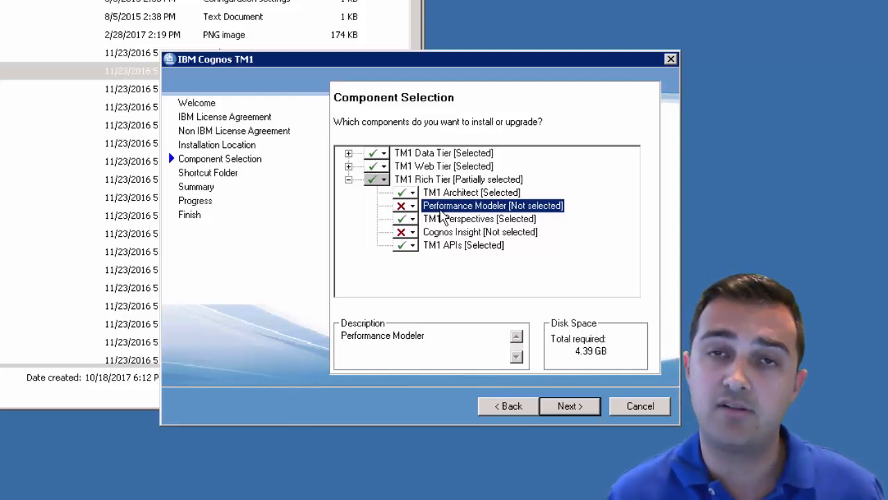
pyautogui.click(471, 191)
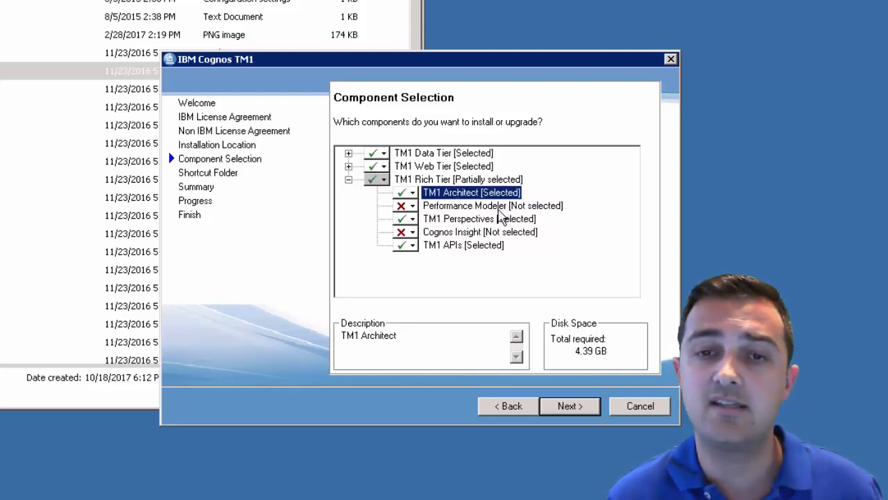
pyautogui.click(480, 231)
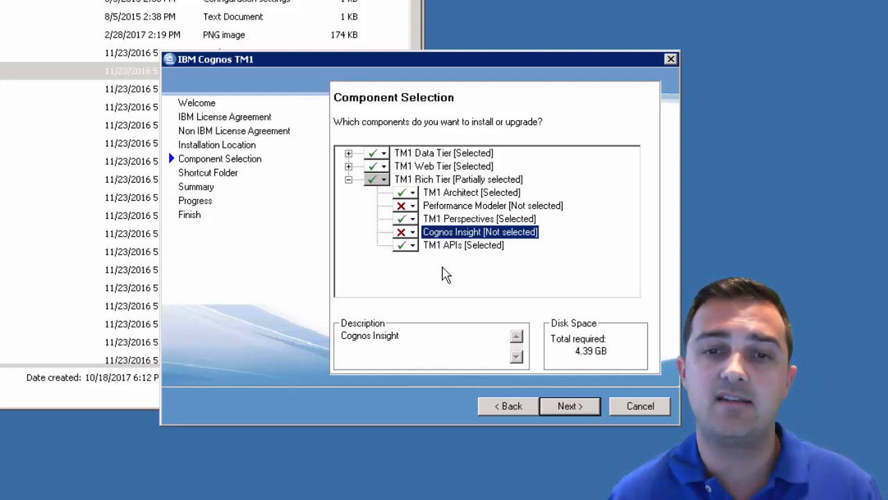
pyautogui.moveTo(458, 236)
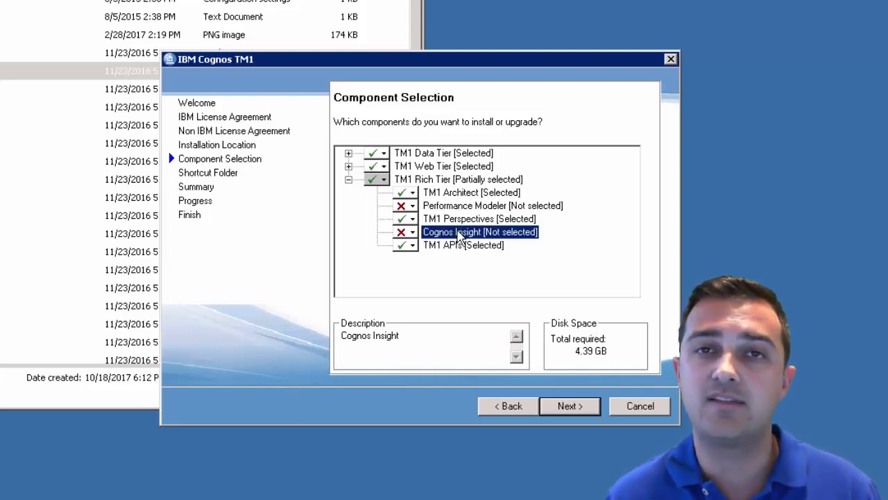
pyautogui.click(478, 219)
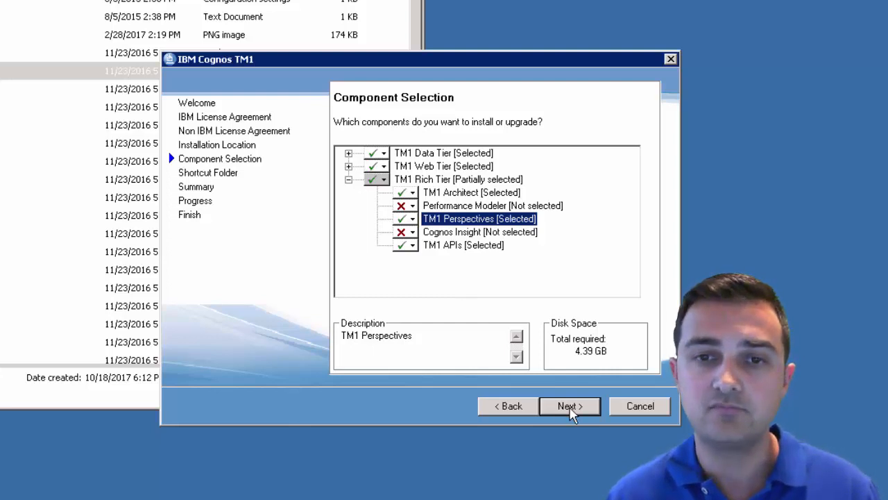
pyautogui.click(569, 405)
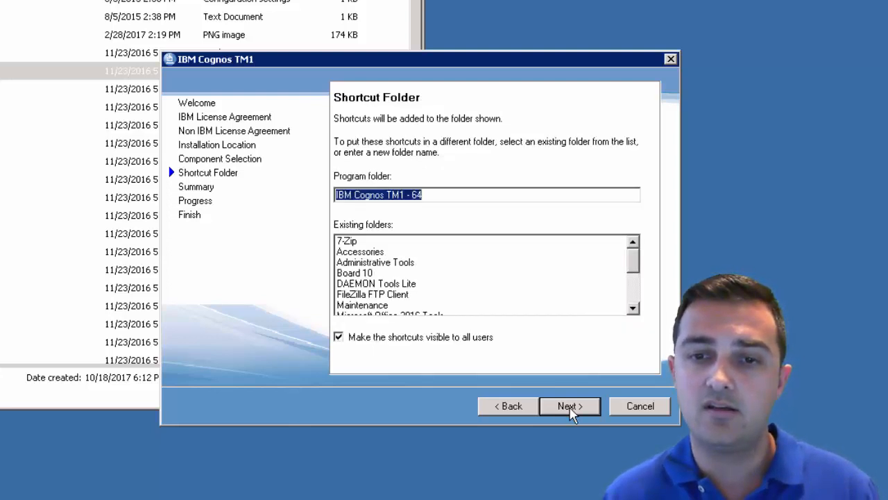
# - Accept the default shortcut folder, install the components and finish with Start IBM Cognos Configuration ticked
pyautogui.click(569, 405)
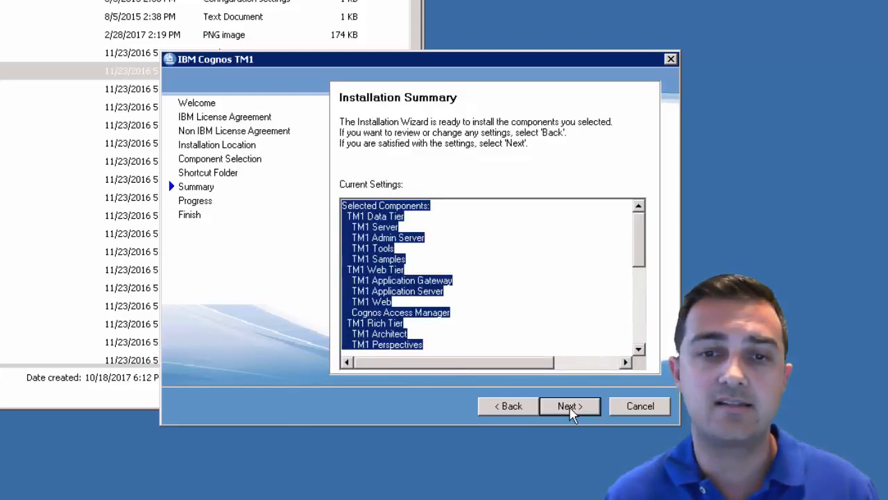
pyautogui.click(569, 405)
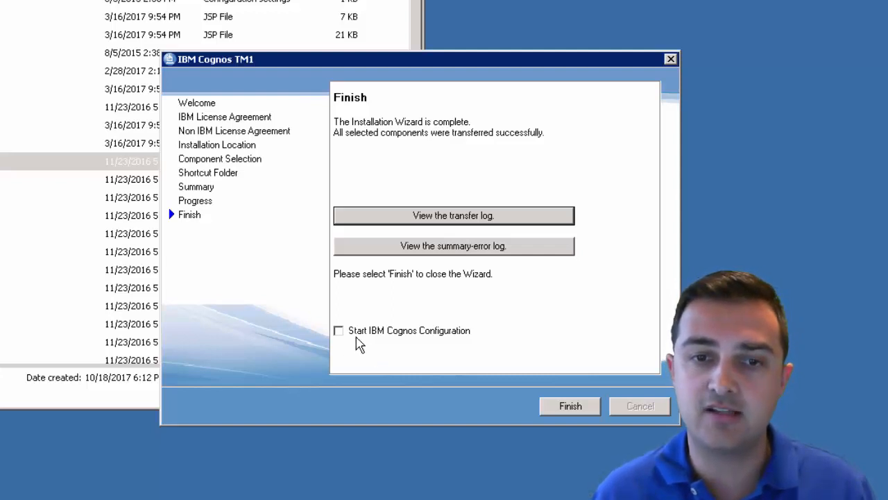
pyautogui.click(339, 330)
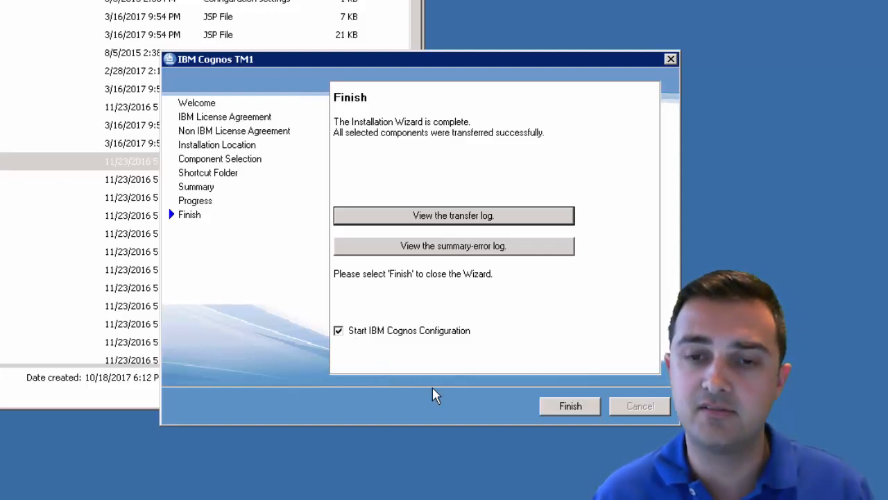
pyautogui.click(569, 405)
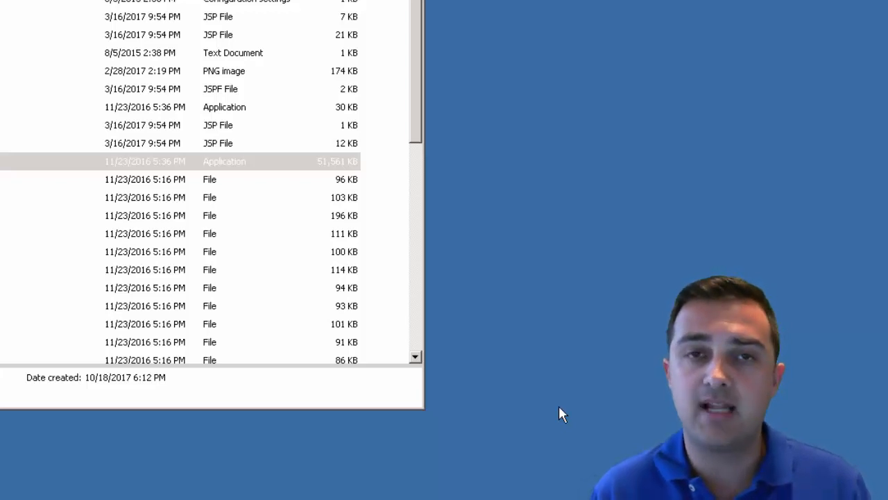
# - Browse Environment, IBM Cognos TM1 services, the IBM Cognos TM1 resource (WebSphere Liberty Profile), Authentication and Cryptography properties
pyautogui.doubleClick(225, 161)
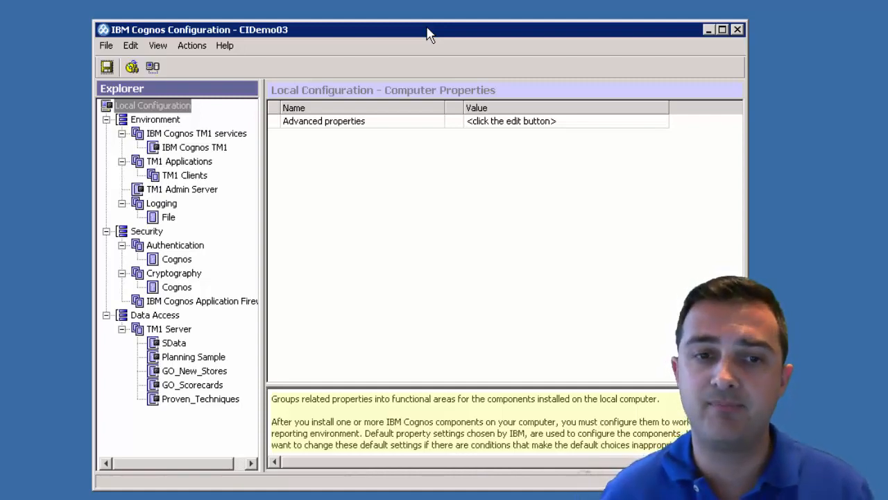
pyautogui.moveTo(221, 129)
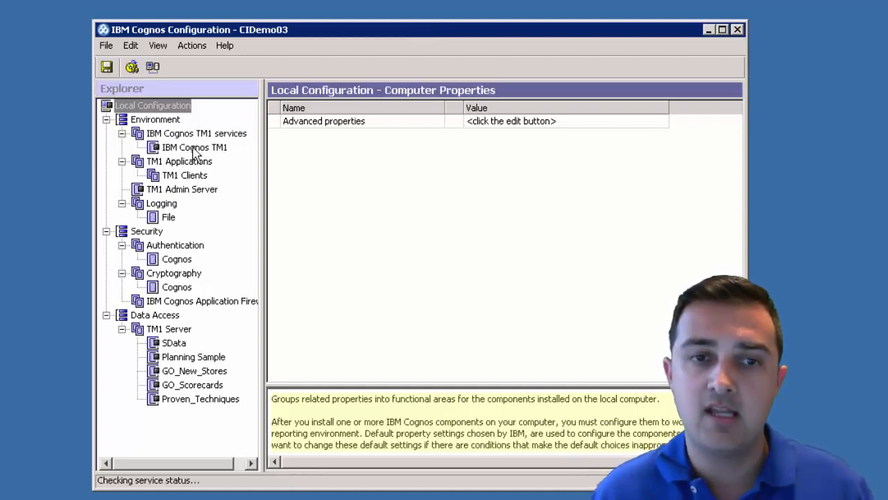
pyautogui.click(155, 120)
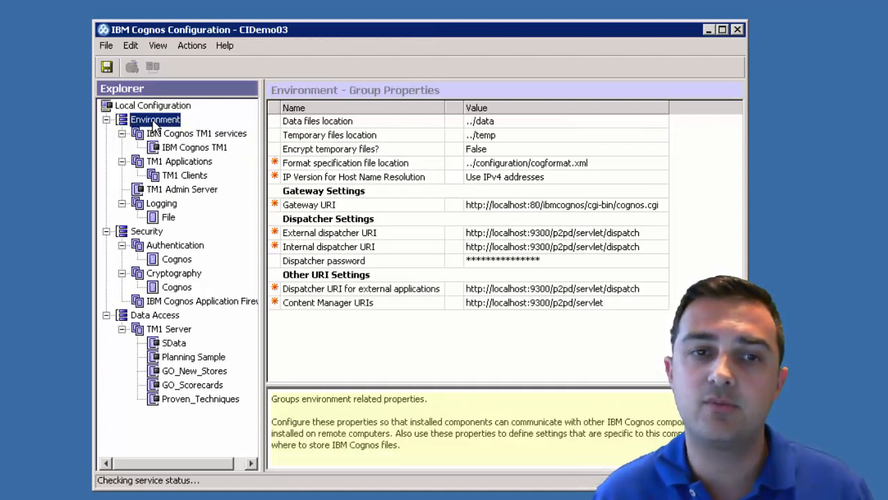
pyautogui.click(197, 134)
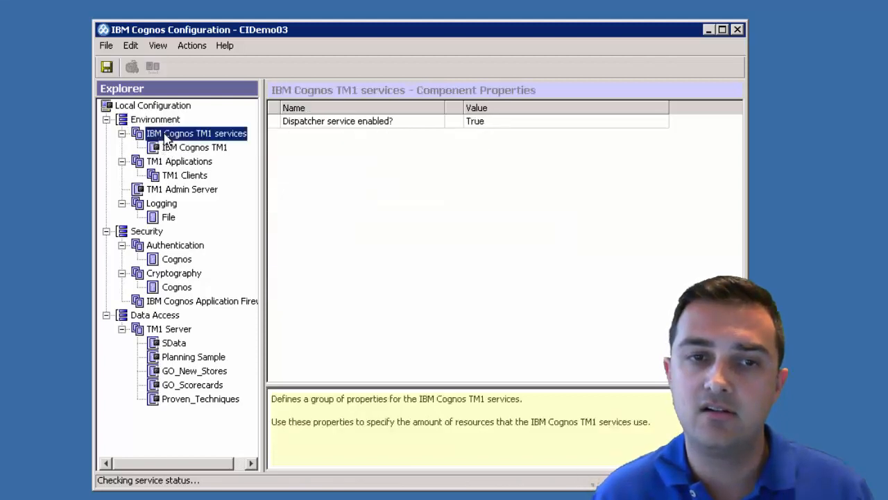
pyautogui.rightClick(194, 147)
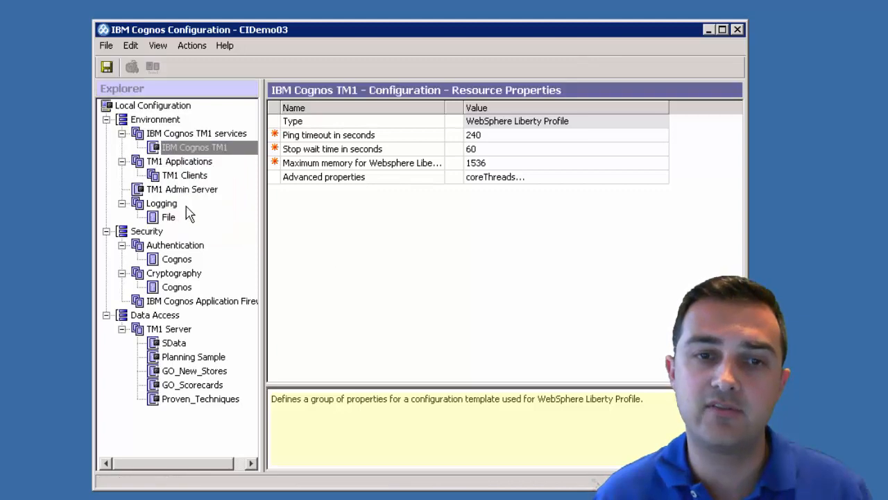
pyautogui.rightClick(175, 244)
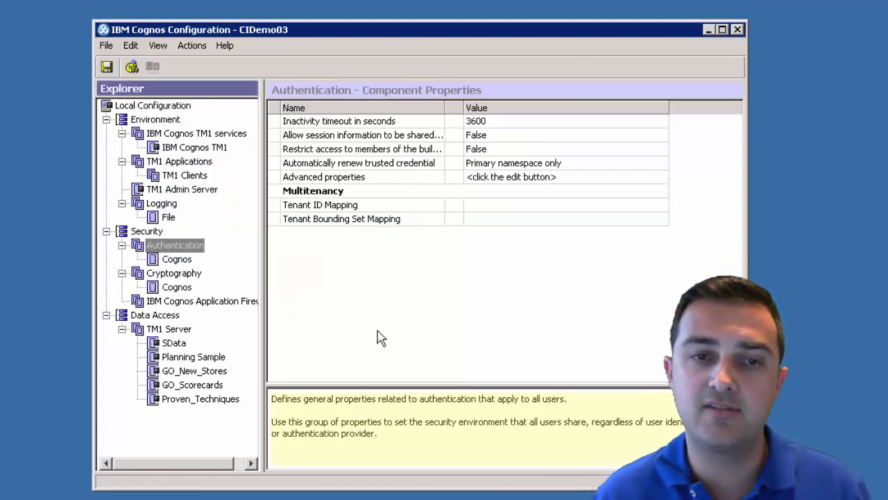
pyautogui.rightClick(173, 272)
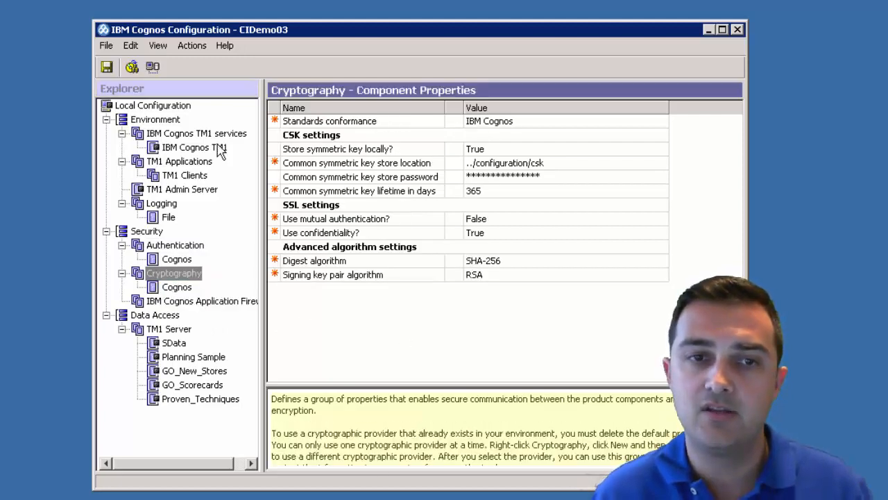
pyautogui.click(195, 147)
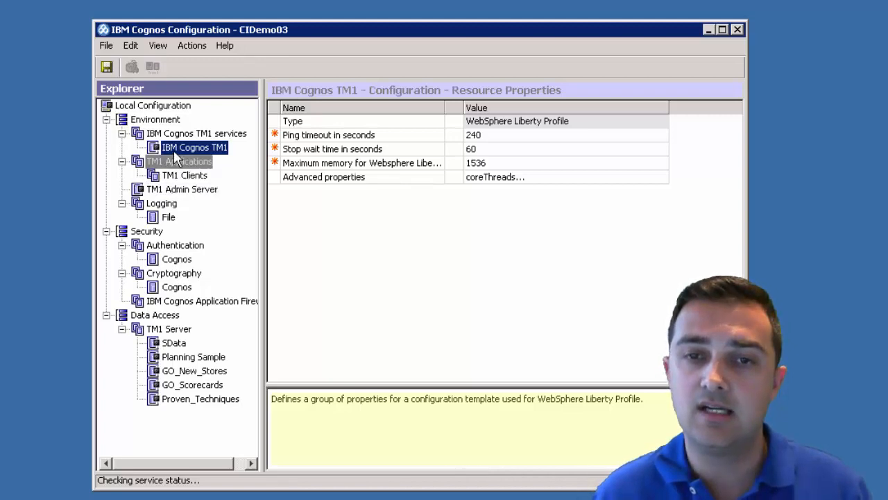
pyautogui.click(156, 119)
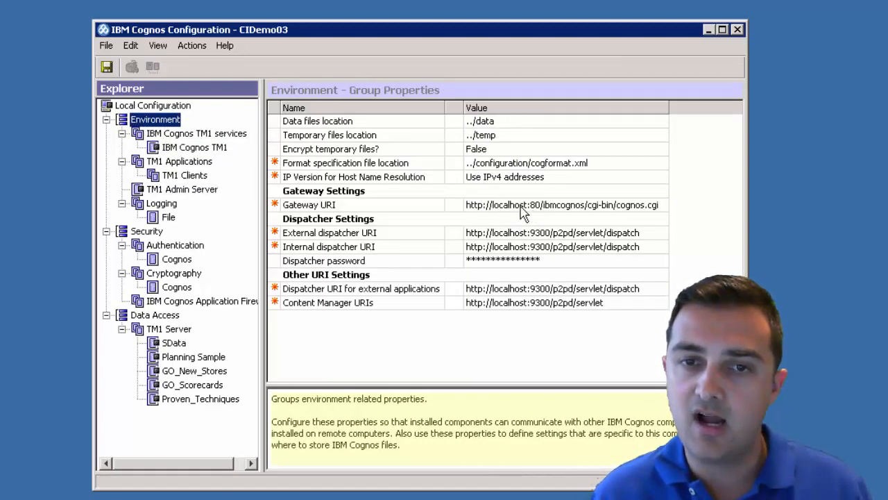
pyautogui.moveTo(539, 313)
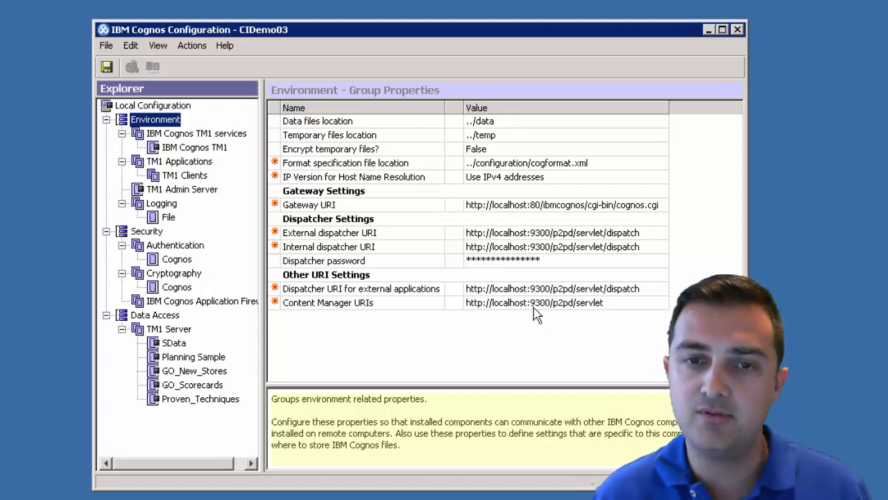
pyautogui.moveTo(527, 211)
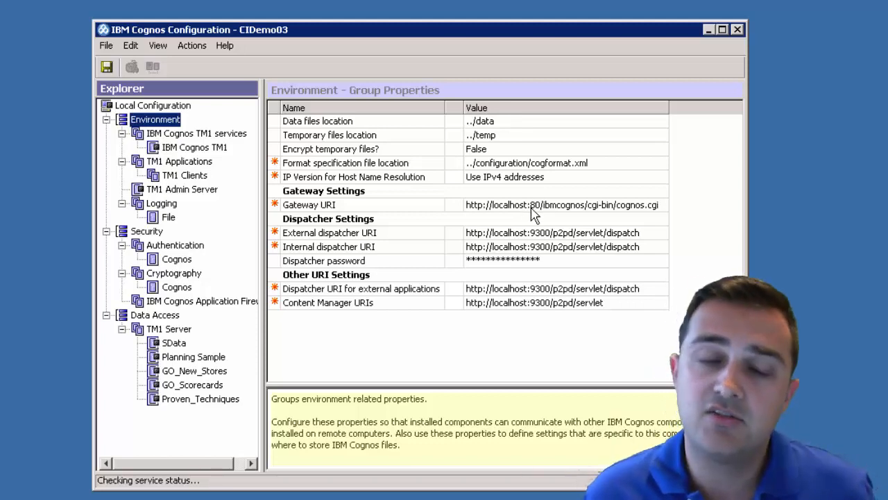
# - Show the TM1 services and then TM1 Applications properties with their gateway URI and session timeout
pyautogui.click(197, 133)
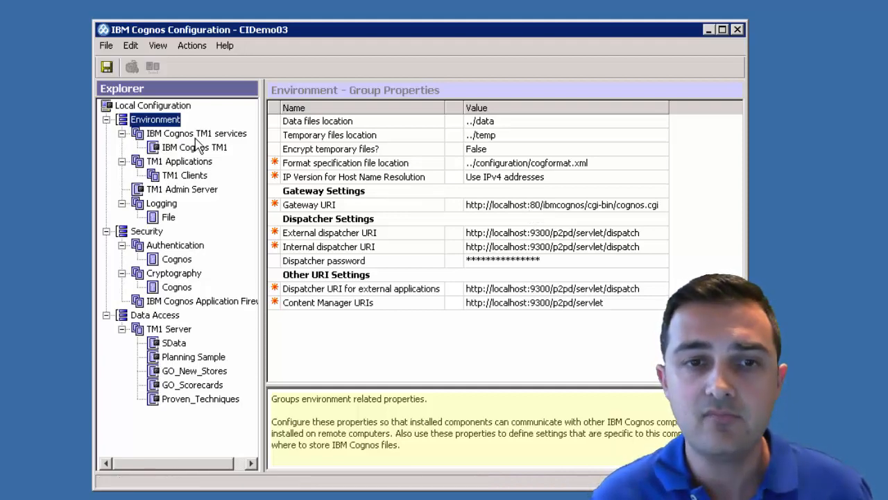
pyautogui.click(197, 133)
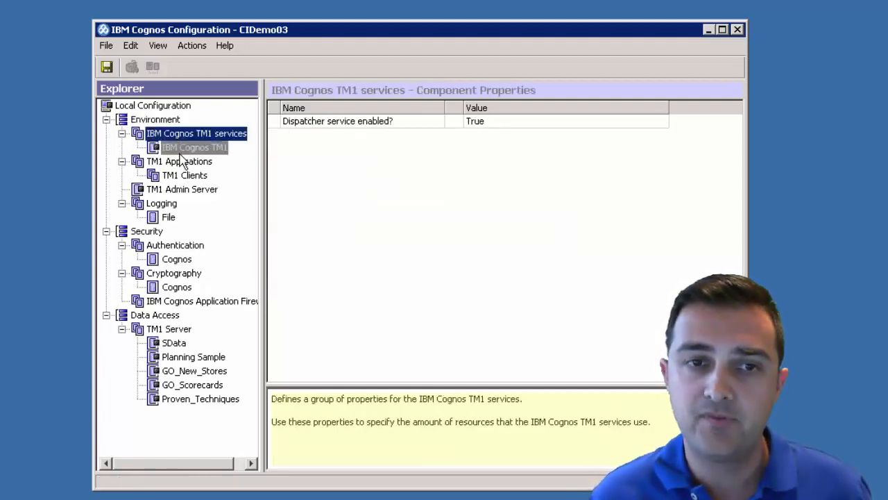
pyautogui.click(179, 161)
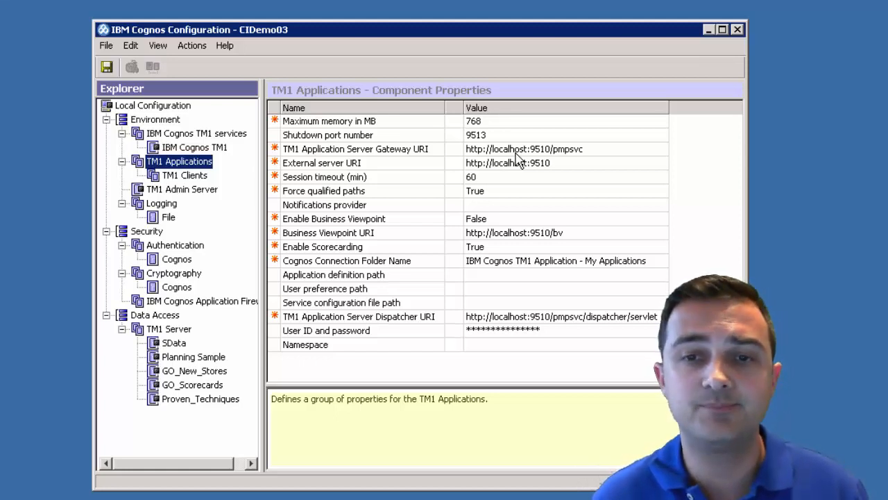
# - Show the TM1 Admin Server properties and keep IPv4 as its IP support protocol
pyautogui.click(184, 175)
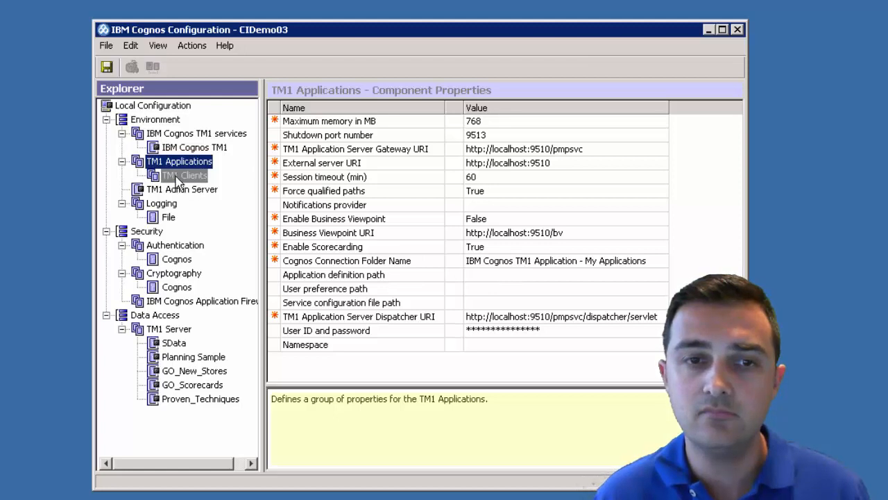
pyautogui.click(182, 188)
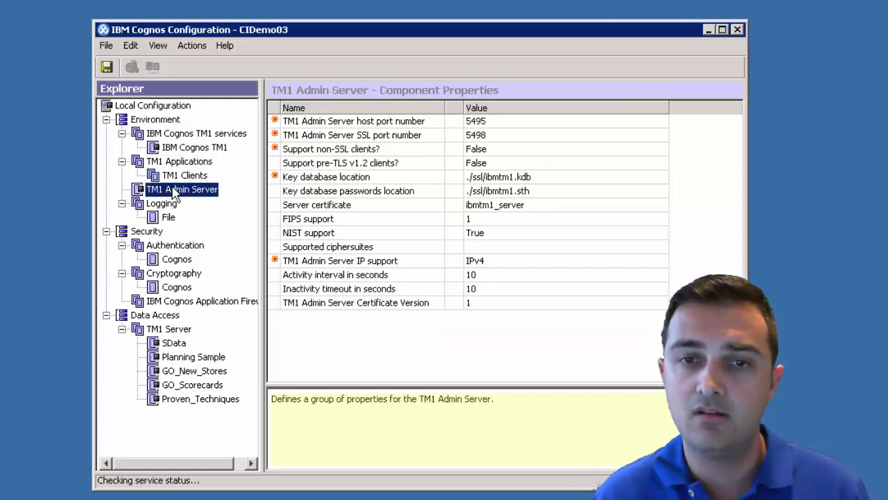
pyautogui.moveTo(408, 289)
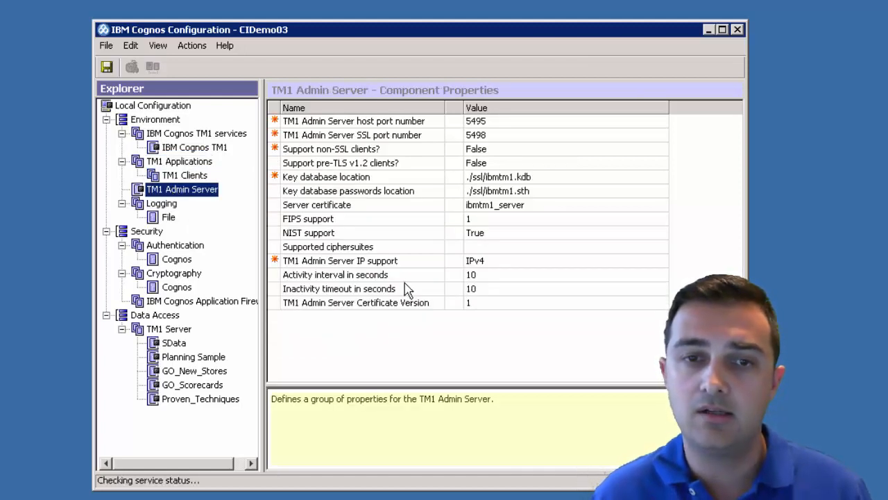
pyautogui.click(660, 261)
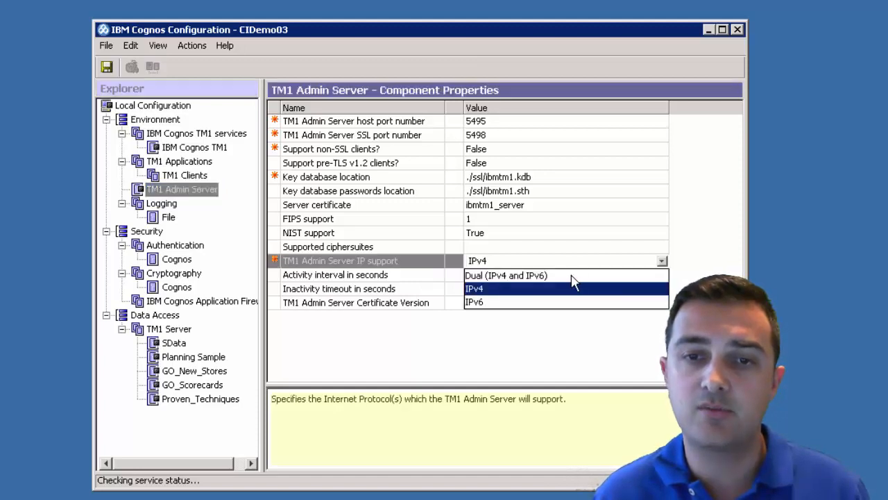
pyautogui.click(474, 287)
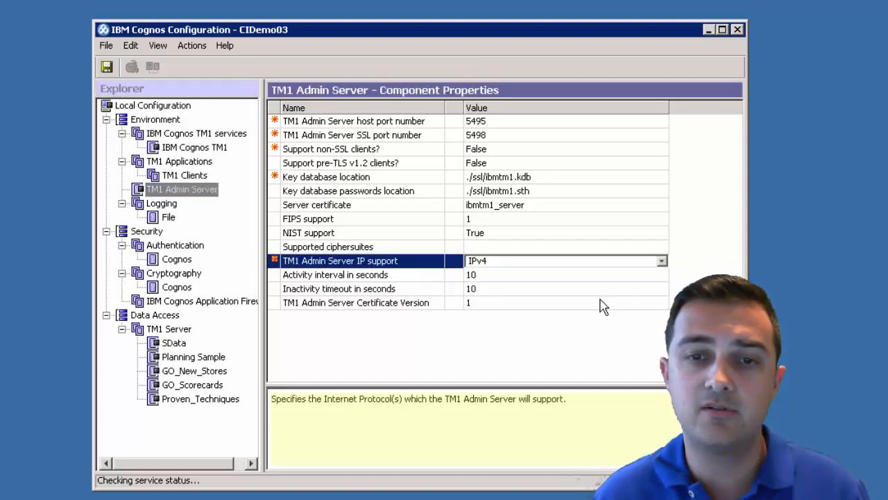
# - Review the Logging file destination, Cognos authentication namespace and Cognos cryptographic provider settings
pyautogui.click(161, 202)
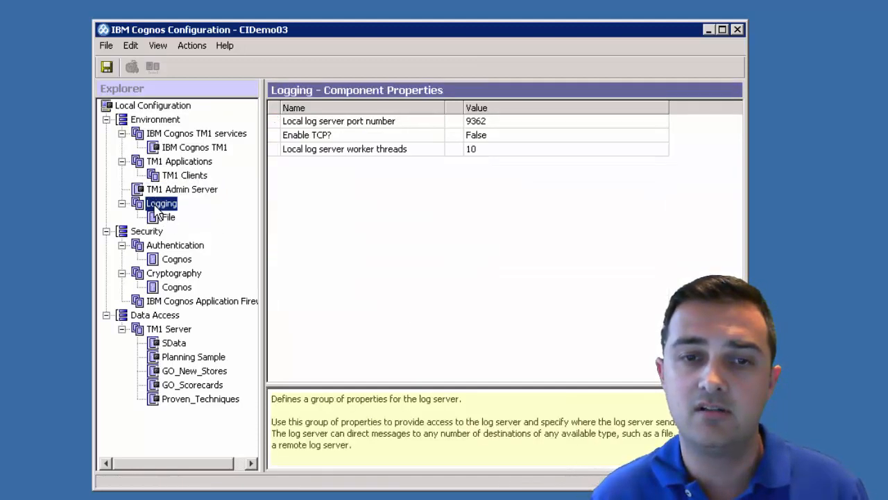
pyautogui.click(169, 216)
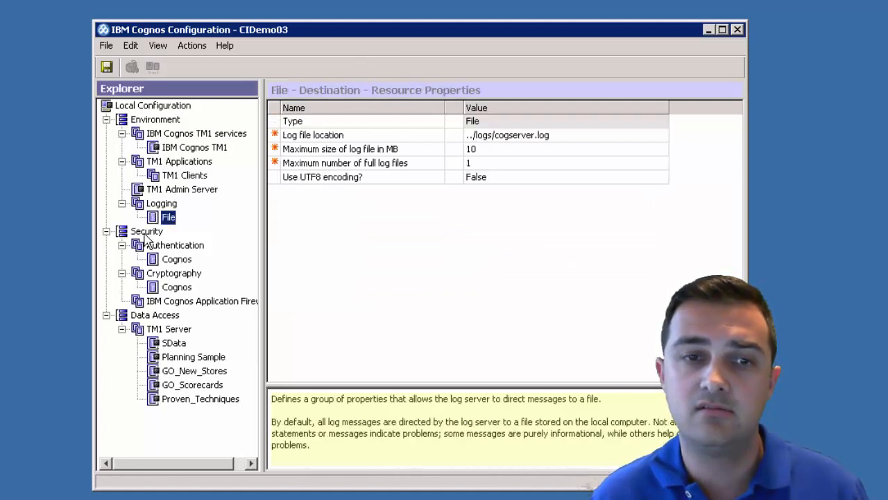
pyautogui.click(175, 244)
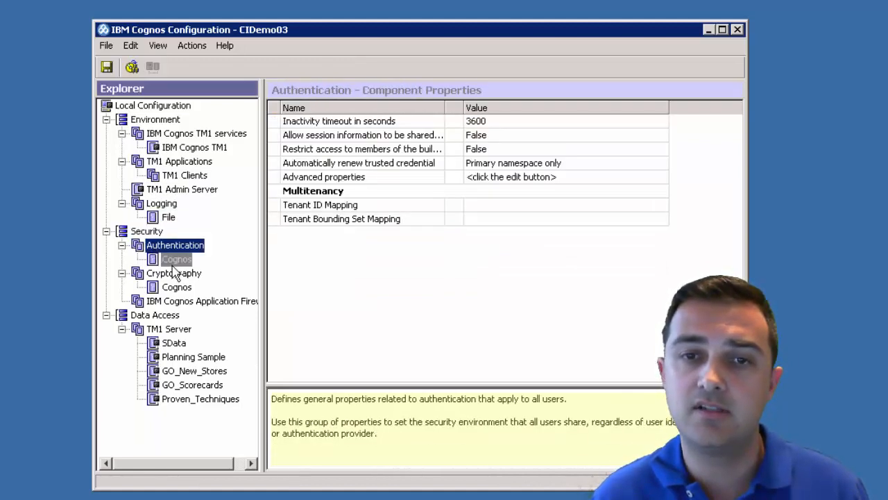
pyautogui.click(177, 259)
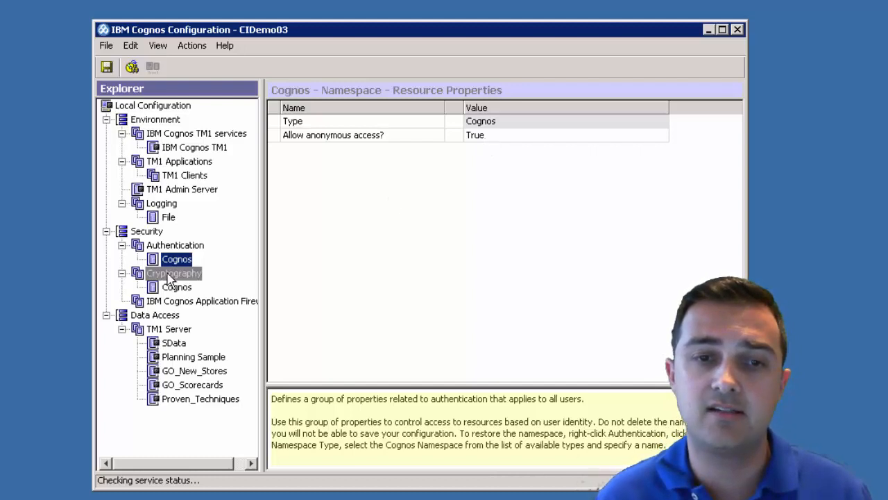
pyautogui.click(174, 272)
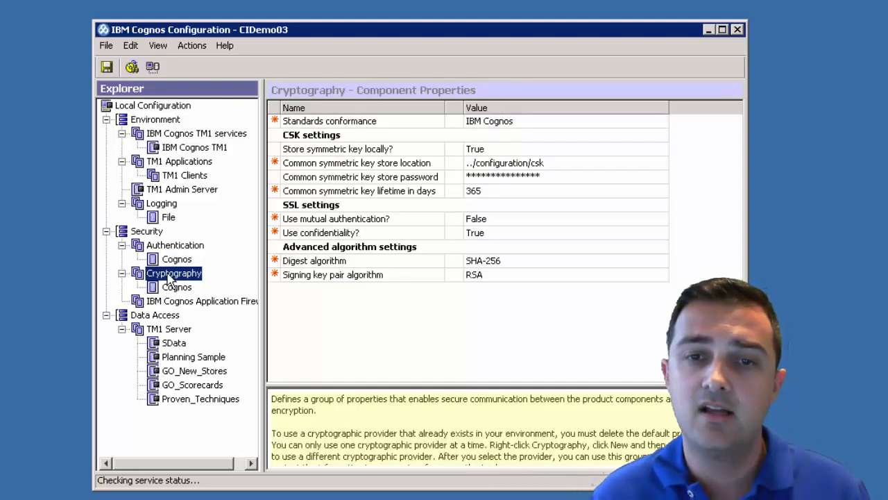
pyautogui.click(177, 286)
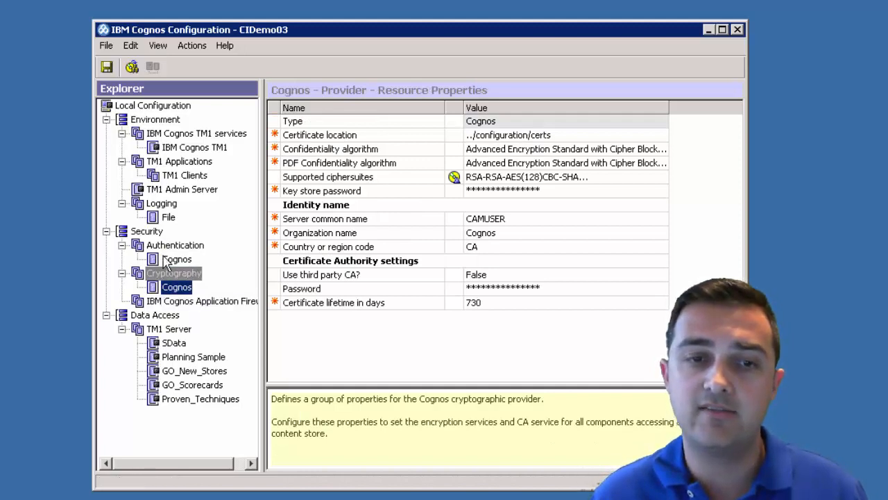
# - Start a new authentication namespace, view the available namespace types, then cancel without adding one
pyautogui.rightClick(178, 244)
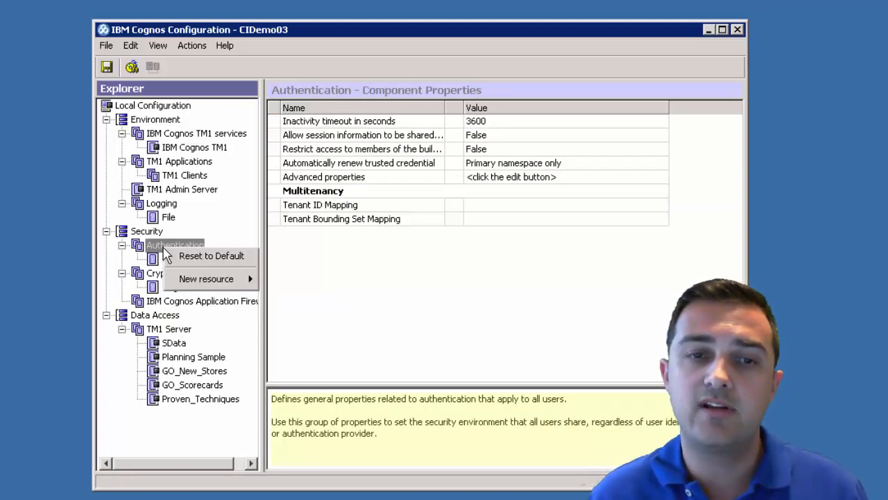
pyautogui.moveTo(205, 278)
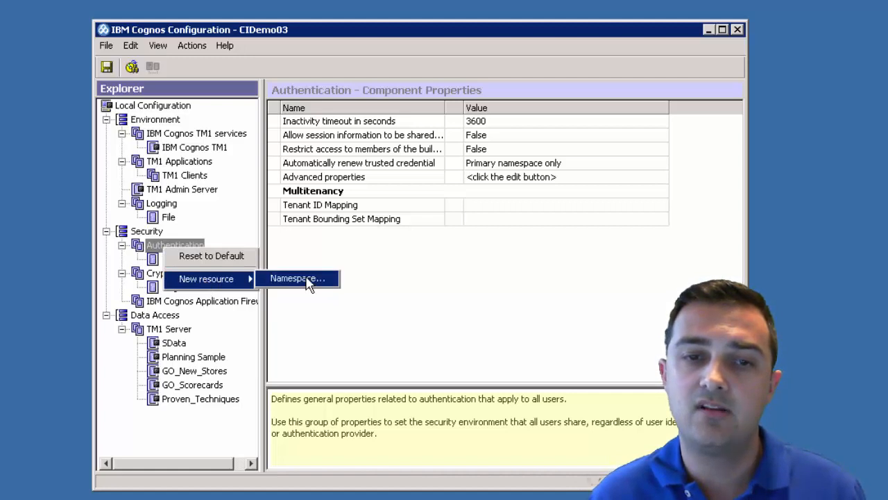
pyautogui.click(297, 277)
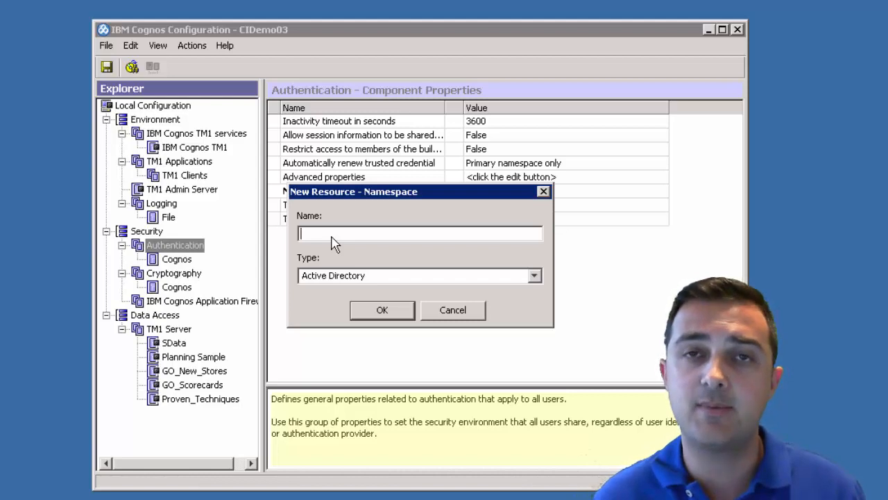
pyautogui.moveTo(327, 280)
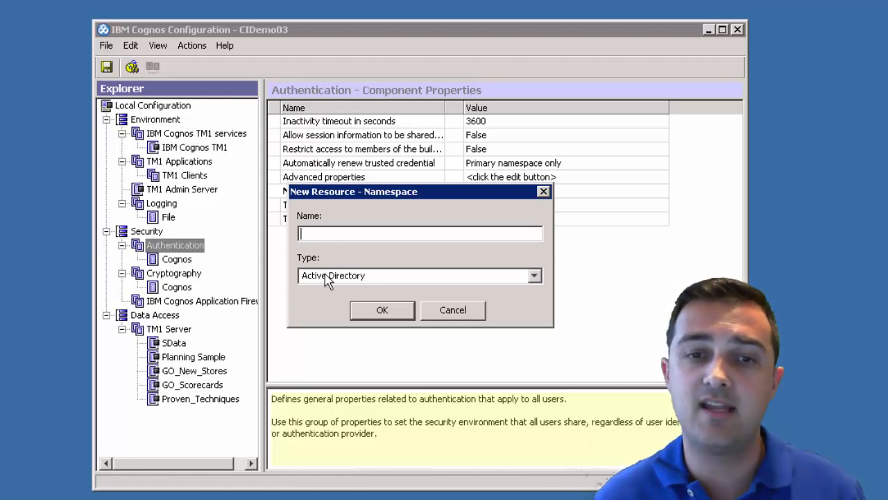
pyautogui.click(533, 275)
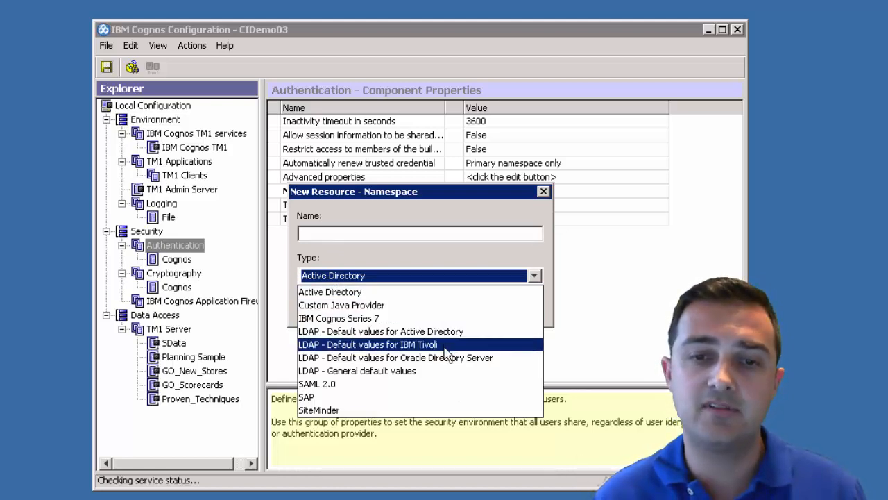
pyautogui.moveTo(405, 369)
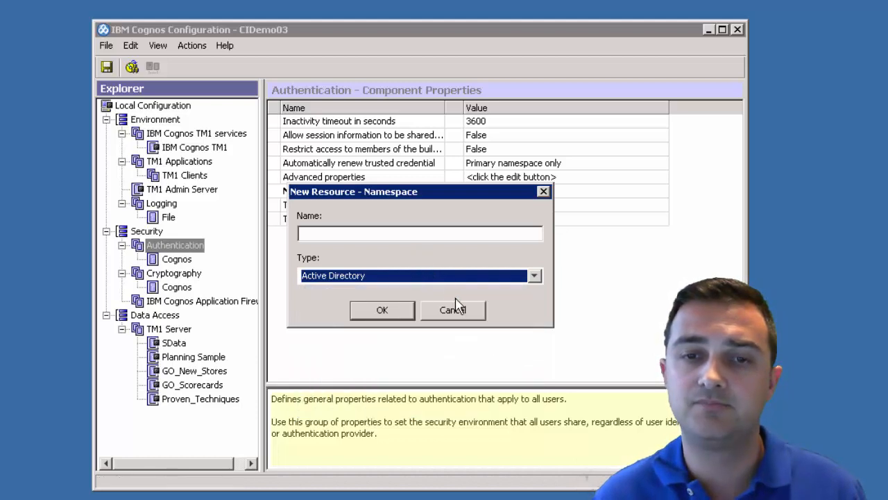
pyautogui.click(452, 310)
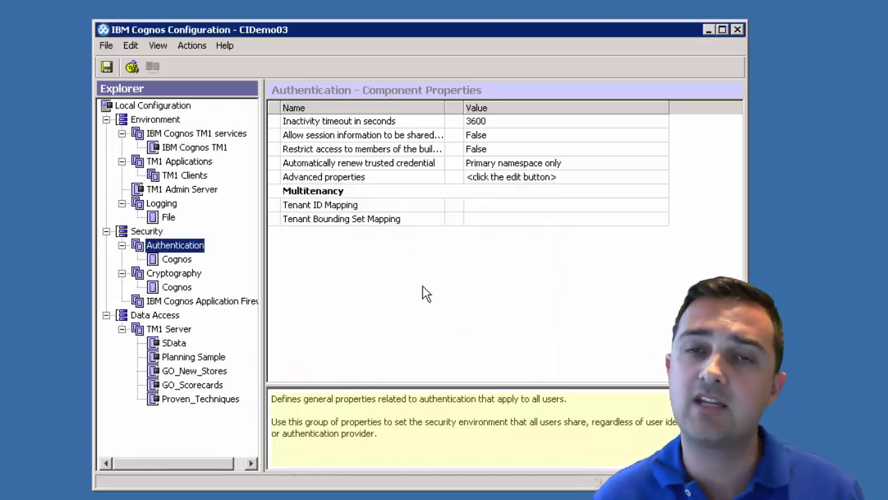
pyautogui.moveTo(390, 301)
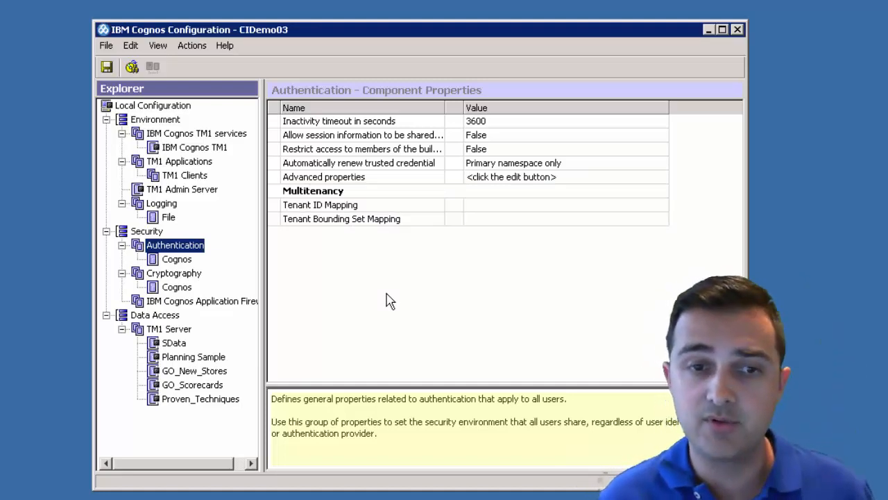
pyautogui.click(193, 385)
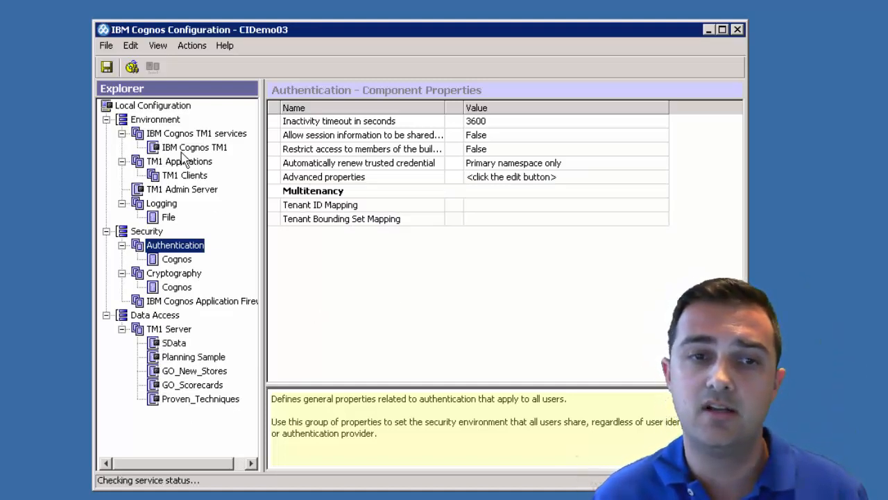
# - Test the Local Configuration, review the detailed validation log showing all tasks passed, and close the results
pyautogui.rightClick(153, 105)
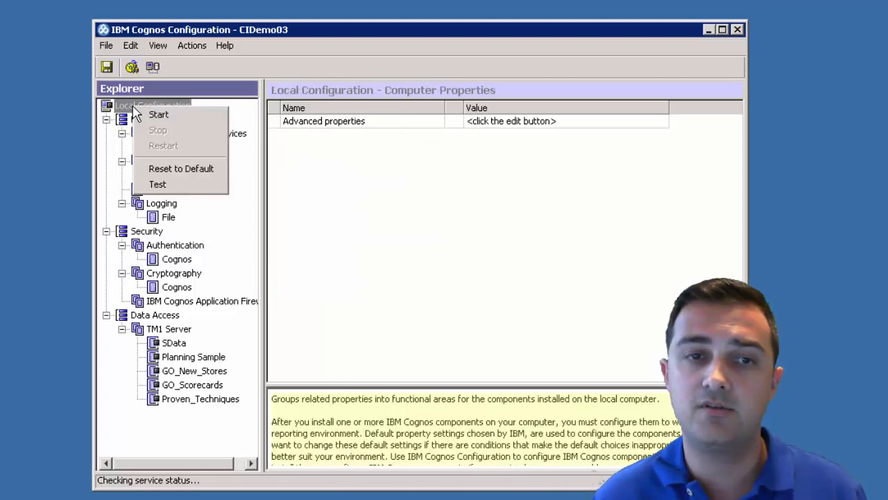
pyautogui.moveTo(158, 184)
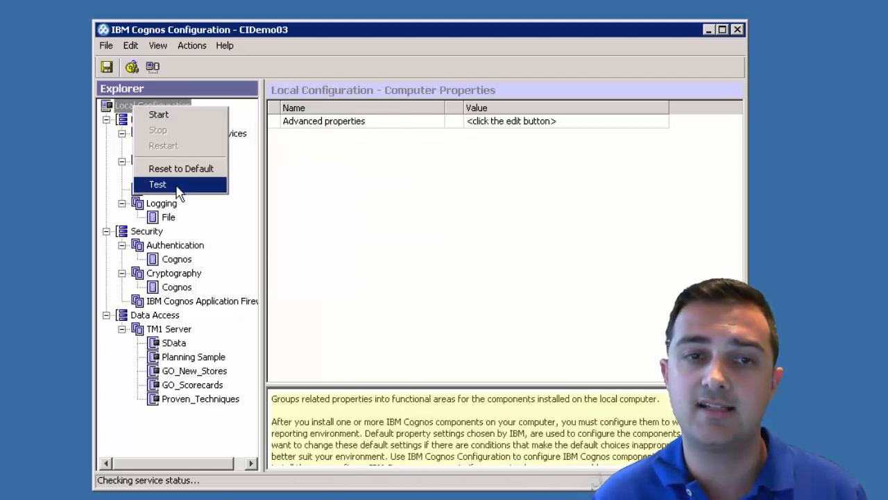
pyautogui.click(158, 183)
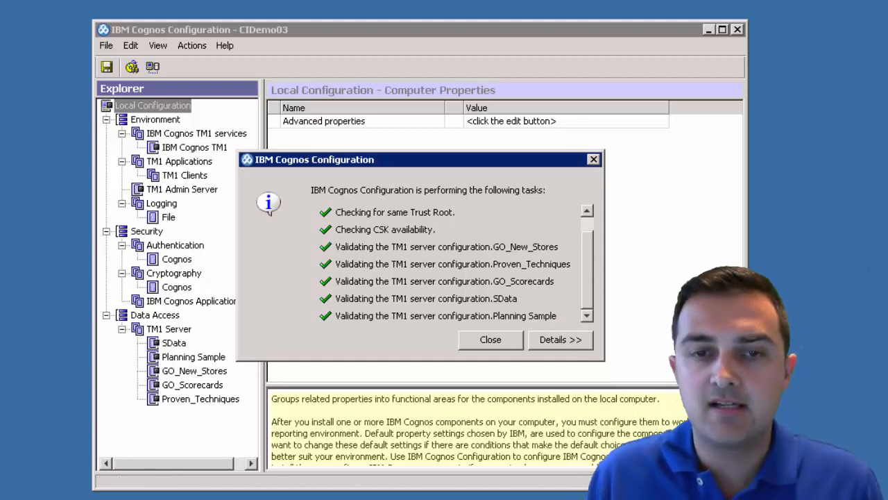
pyautogui.moveTo(414, 356)
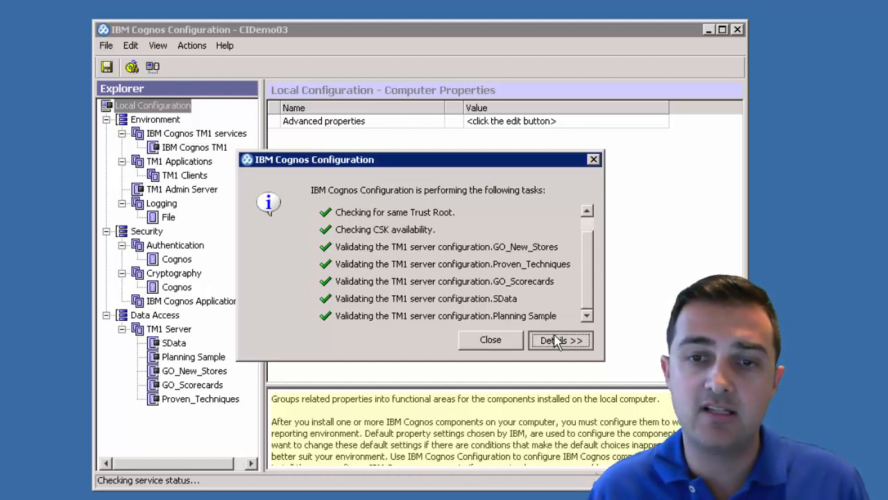
pyautogui.click(561, 338)
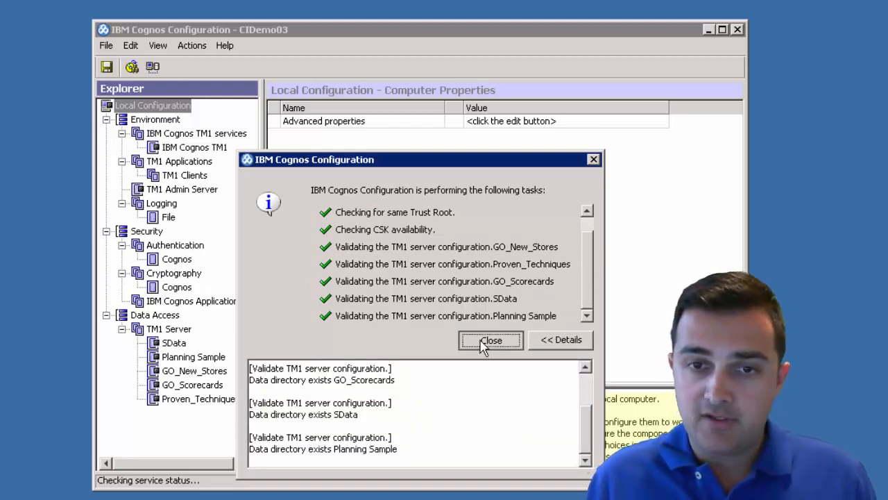
pyautogui.click(491, 338)
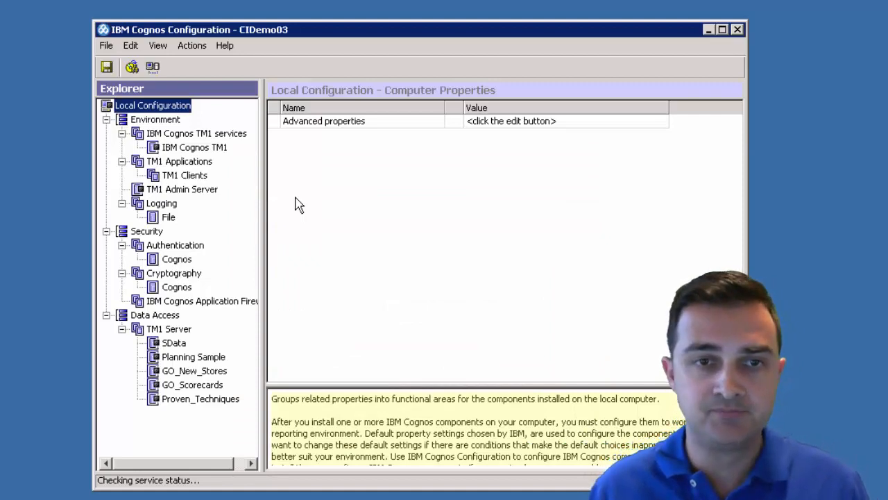
pyautogui.moveTo(483, 280)
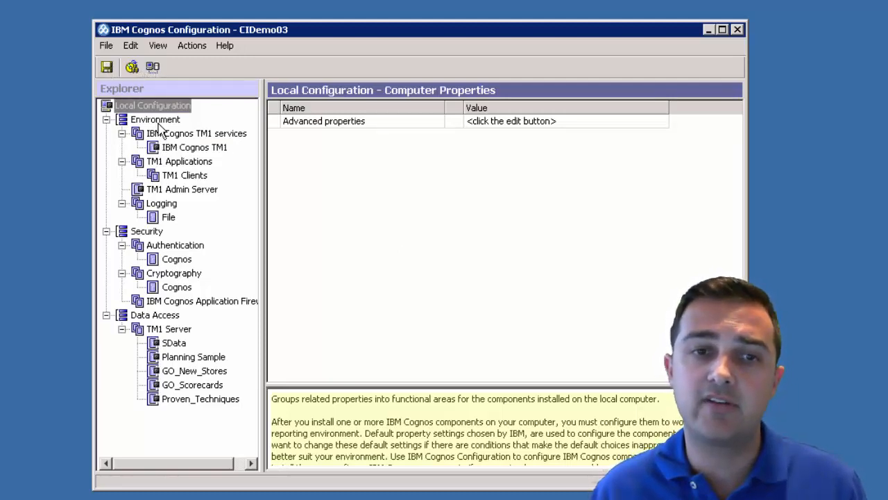
# - Attempt to start IBM Cognos TM1, then save the changed configuration from TM1 Admin Server and close the report
pyautogui.rightClick(195, 147)
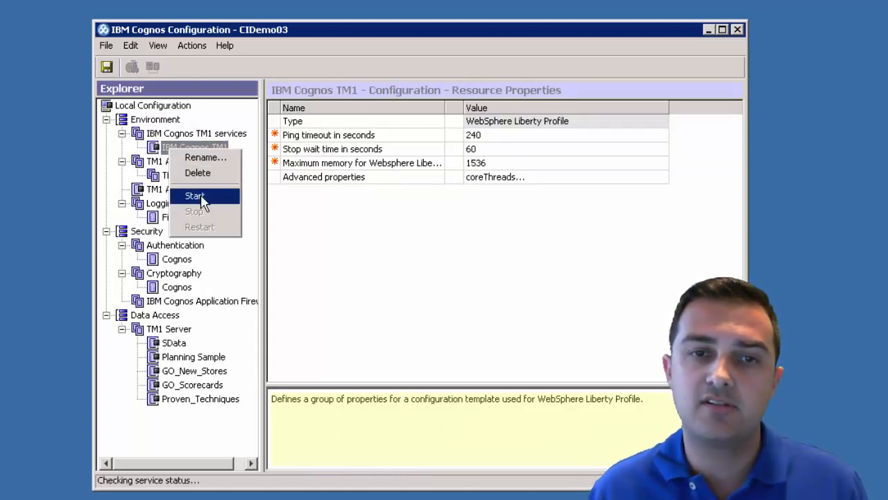
pyautogui.click(194, 194)
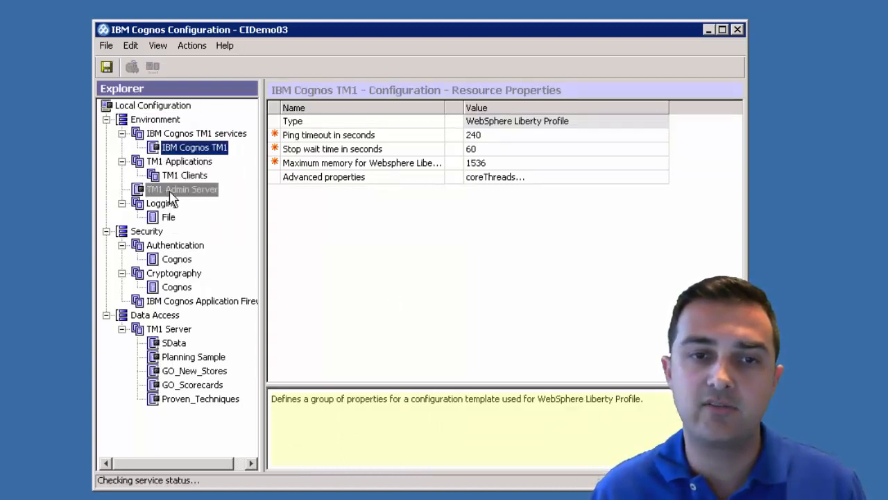
pyautogui.click(182, 189)
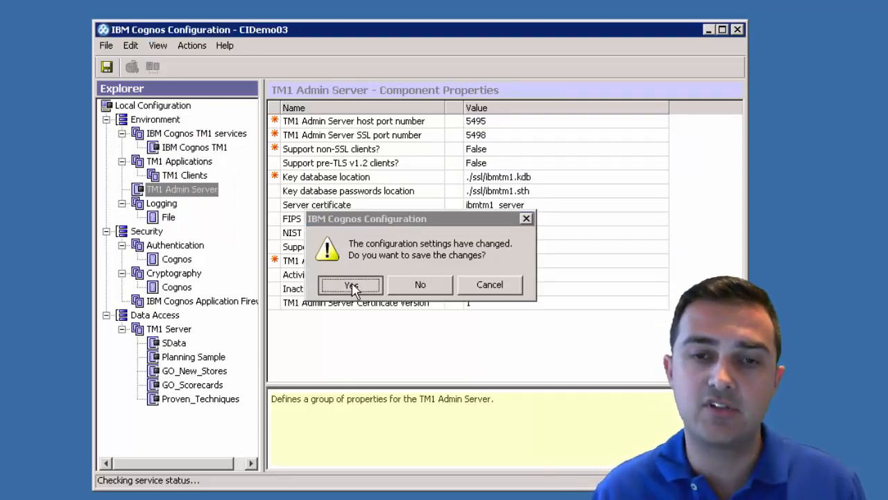
pyautogui.click(349, 284)
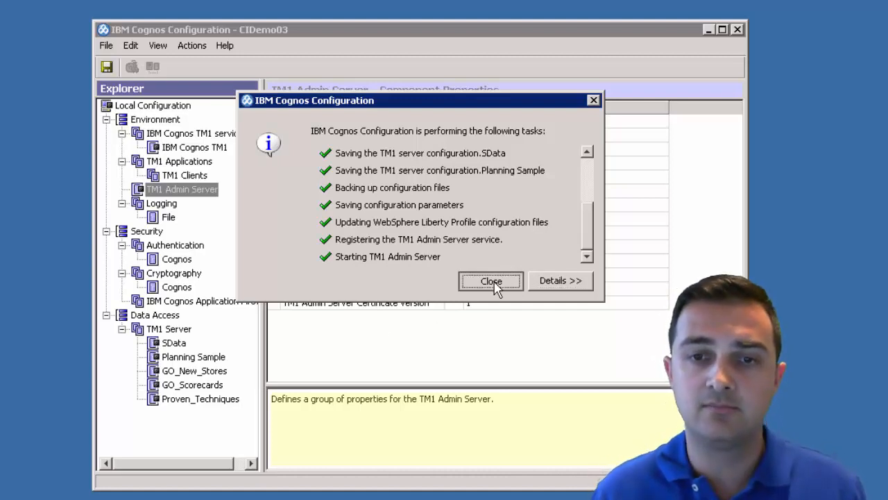
pyautogui.click(491, 280)
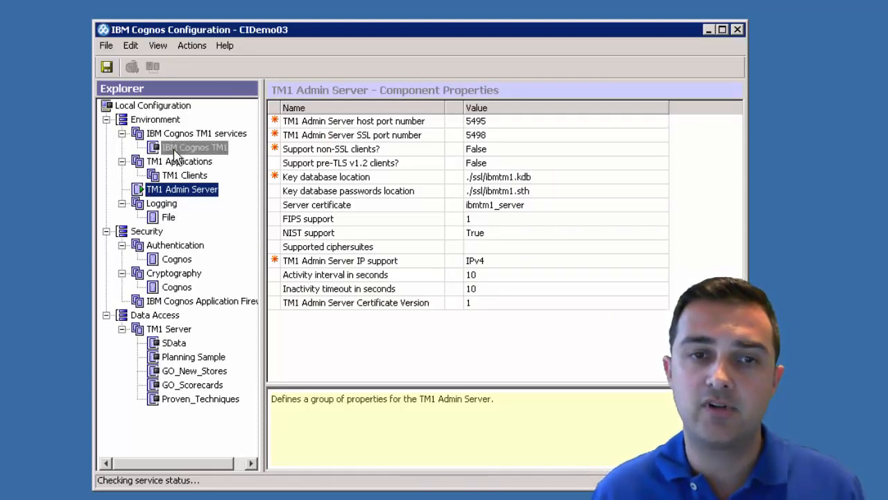
# - Start the IBM Cognos TM1 service so it registers and runs, then close the start report
pyautogui.rightClick(194, 148)
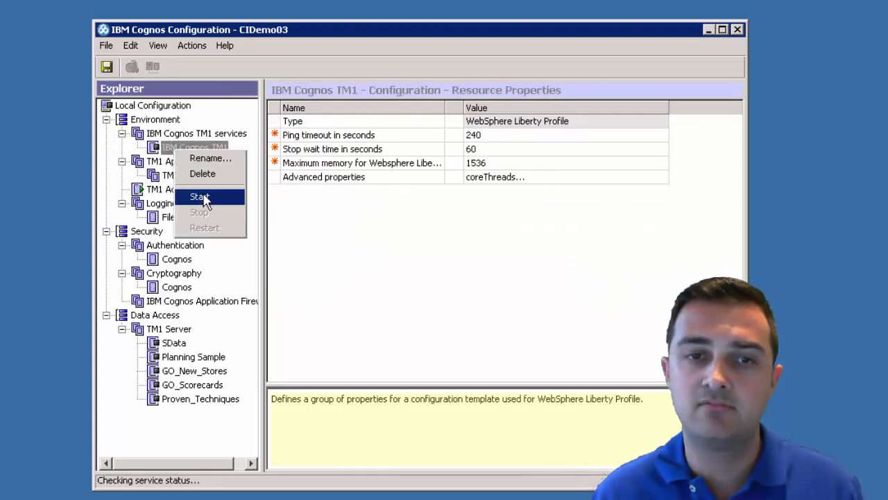
pyautogui.click(199, 197)
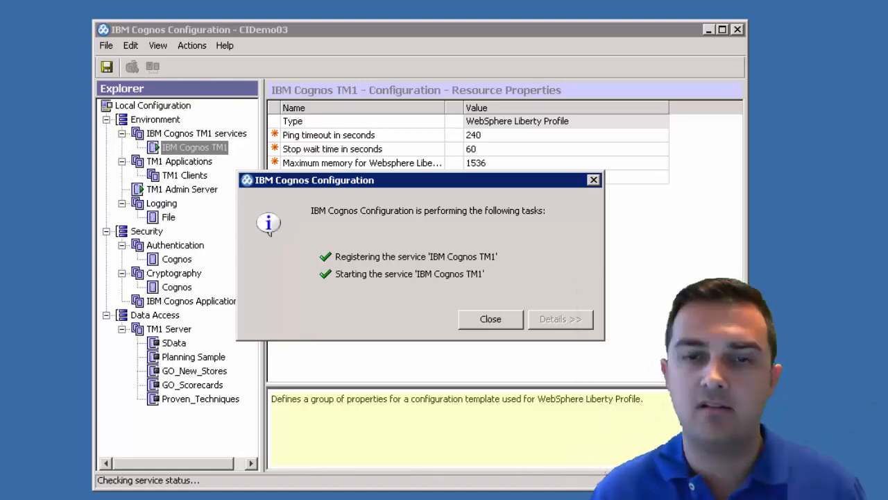
pyautogui.moveTo(474, 250)
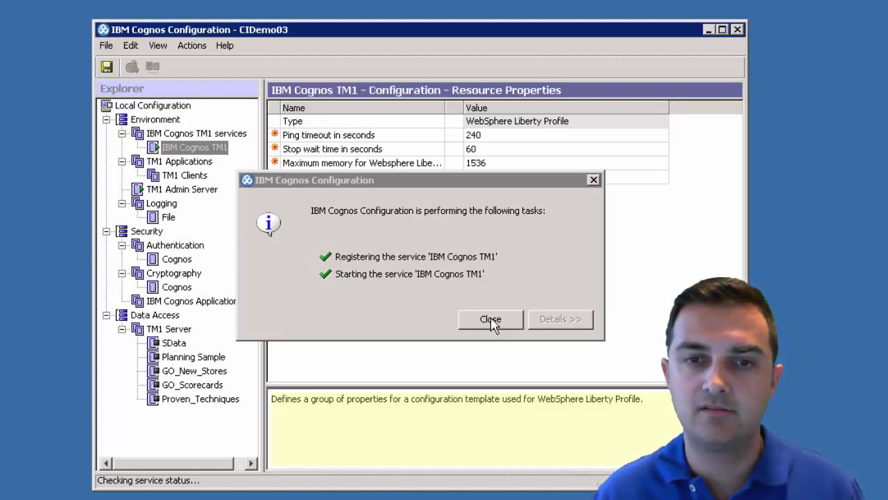
pyautogui.click(490, 317)
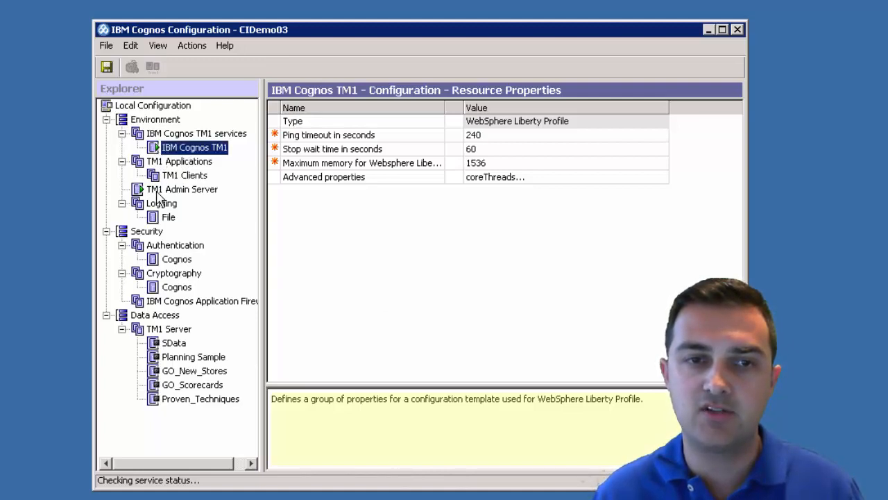
pyautogui.click(180, 189)
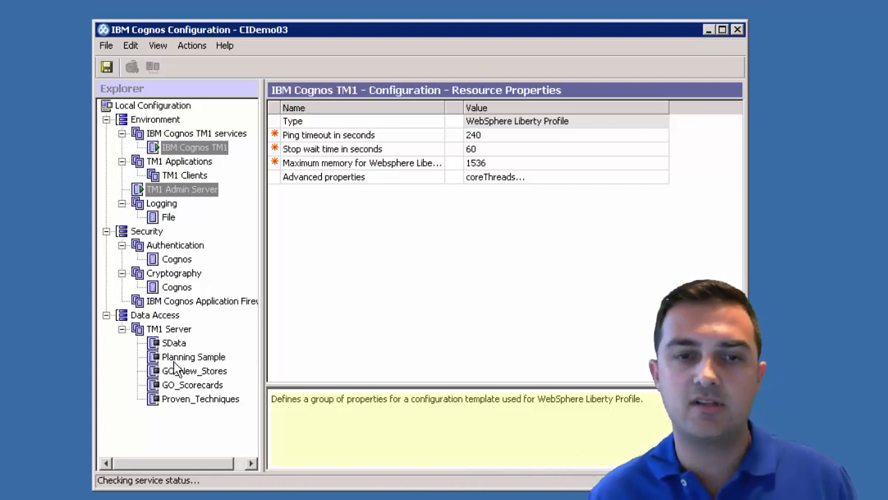
# - Start the Planning Sample server under Data Access > TM1 Server and dismiss its start report
pyautogui.click(193, 355)
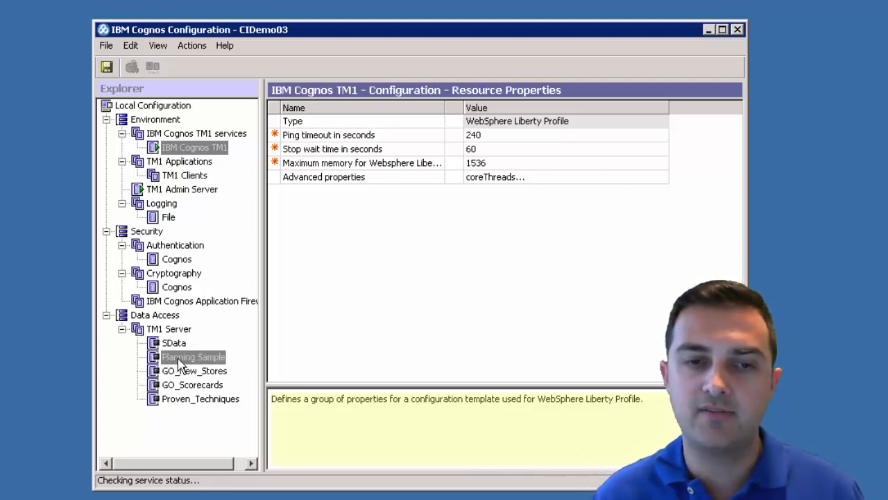
pyautogui.rightClick(193, 355)
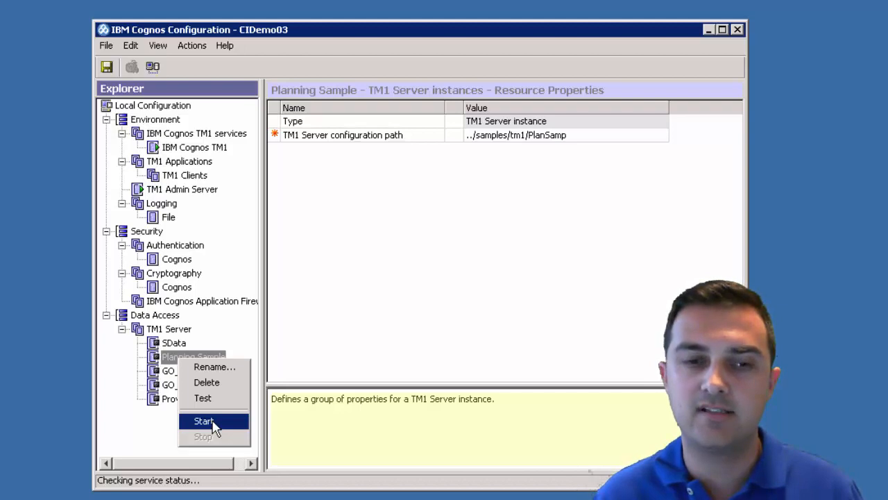
pyautogui.click(205, 421)
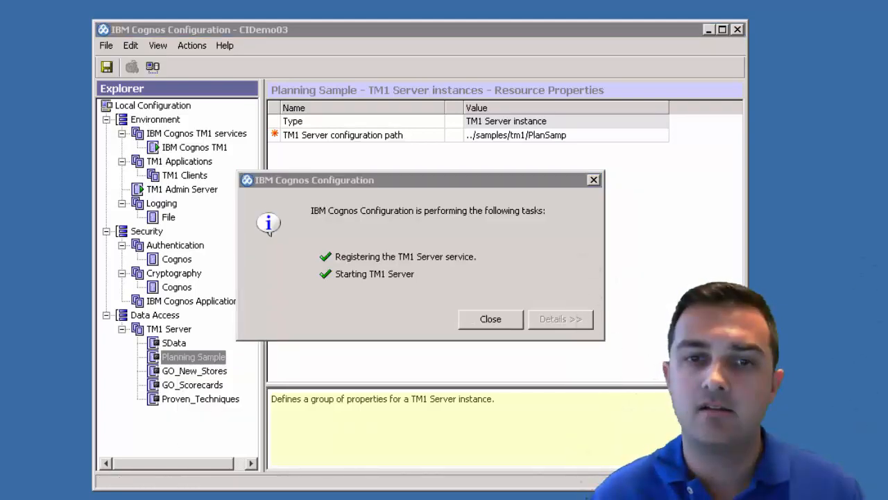
pyautogui.moveTo(478, 275)
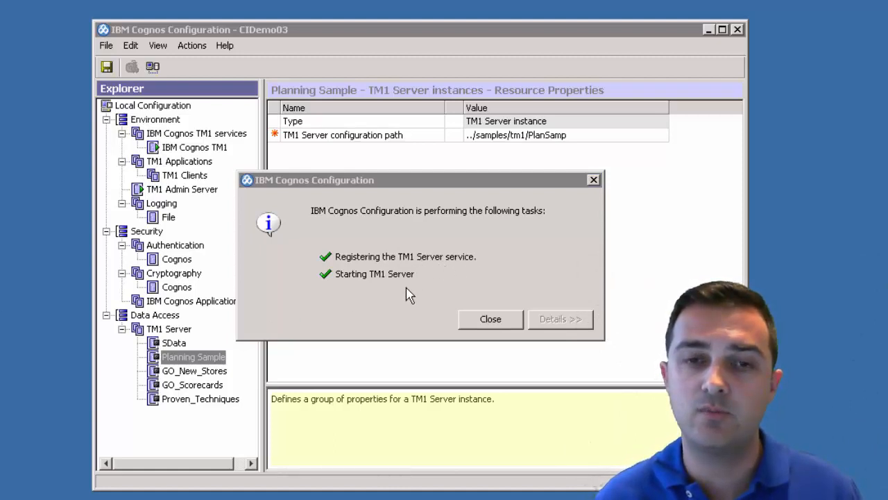
pyautogui.moveTo(359, 290)
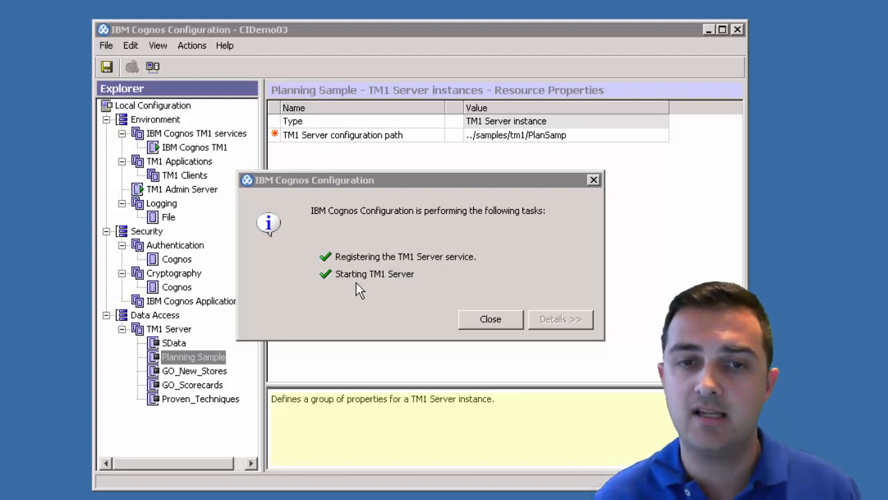
pyautogui.moveTo(491, 319)
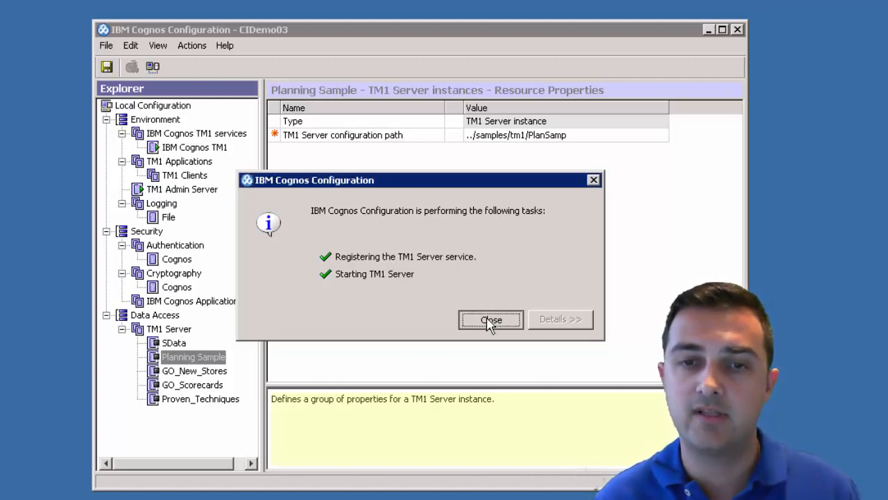
pyautogui.click(491, 319)
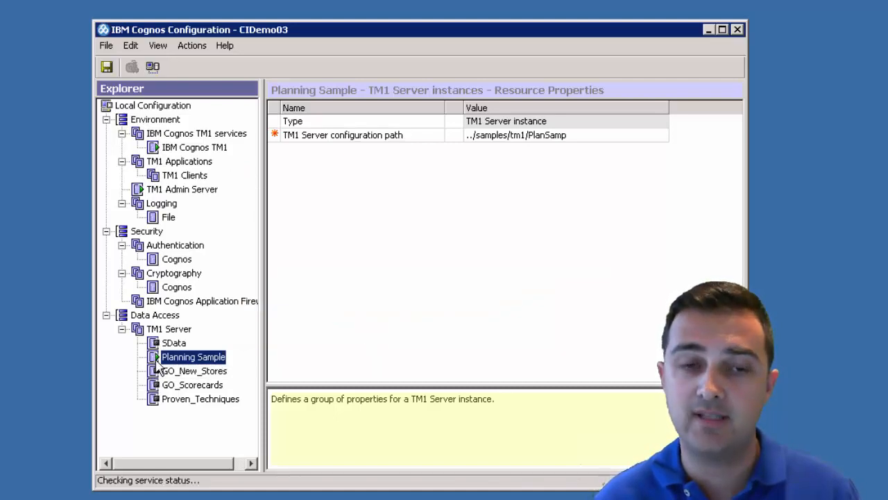
pyautogui.moveTo(183, 239)
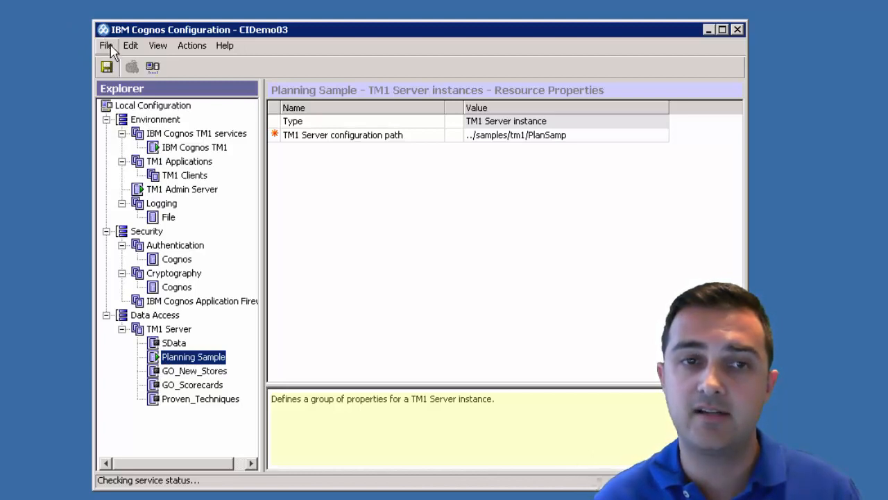
# - Exit via File > Exit, answering No to starting the other four sample server instances
pyautogui.click(106, 45)
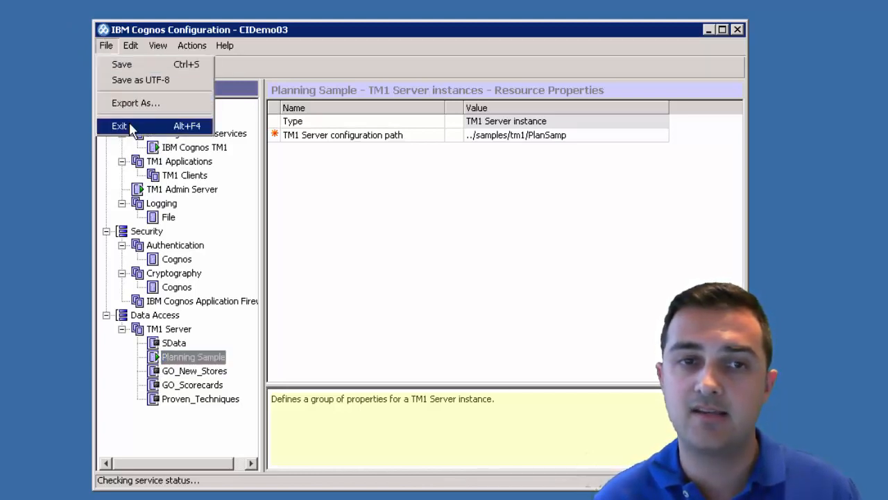
pyautogui.click(119, 125)
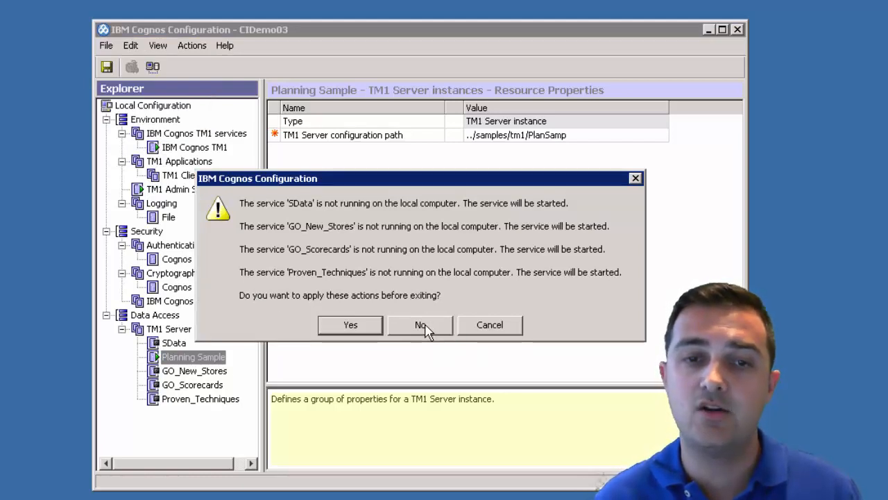
pyautogui.click(419, 325)
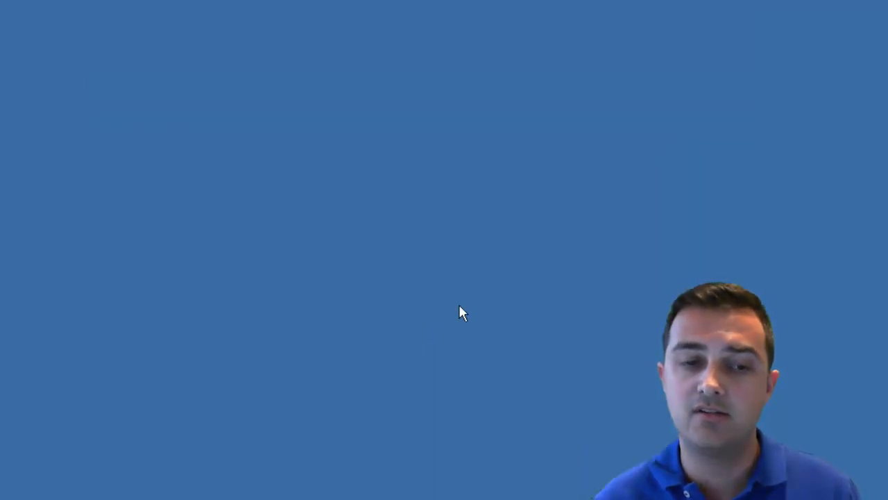
# - Check IBM Cognos TM1, Admin Server x64 and Planning Sample services each show Started and Automatic
pyautogui.click(23, 482)
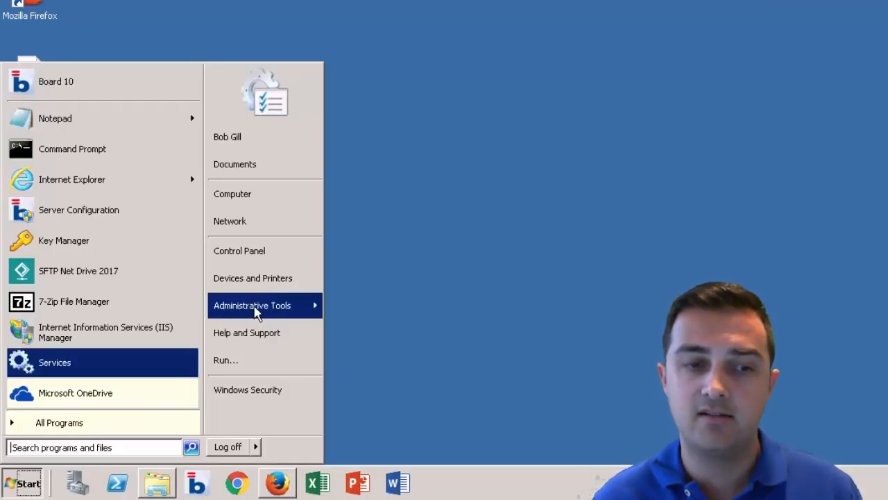
pyautogui.click(252, 306)
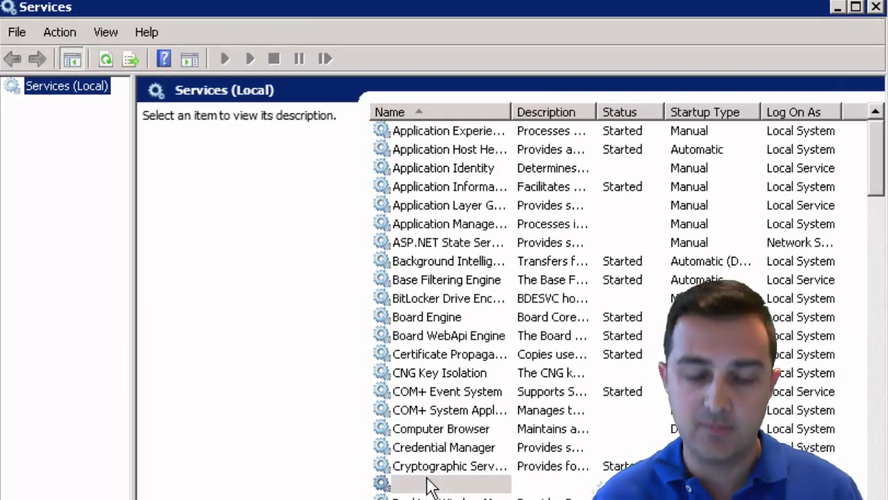
pyautogui.click(436, 130)
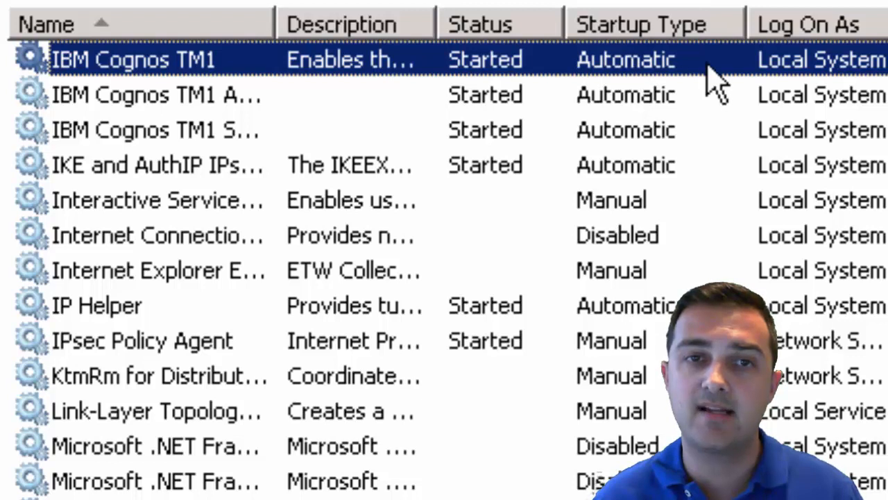
pyautogui.moveTo(683, 90)
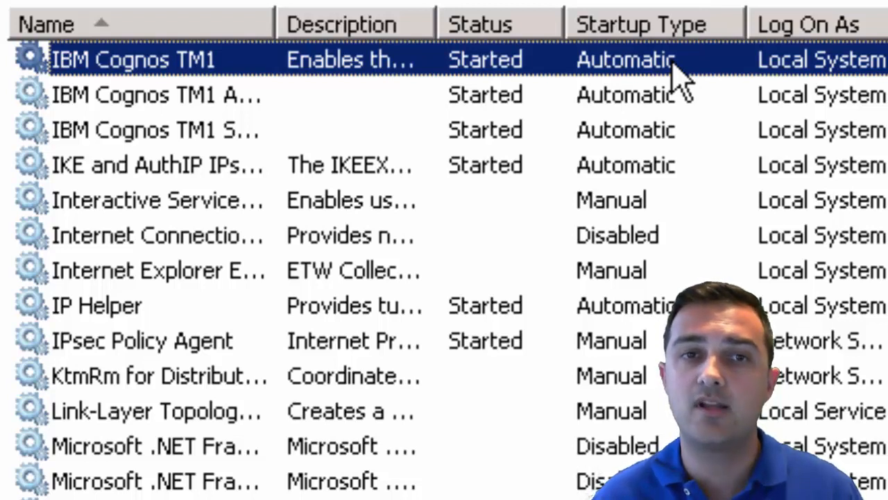
pyautogui.moveTo(583, 132)
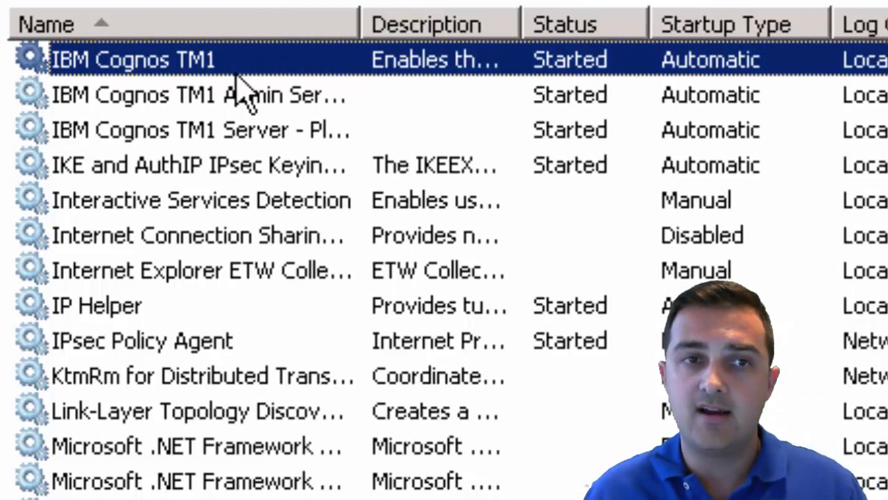
pyautogui.moveTo(229, 67)
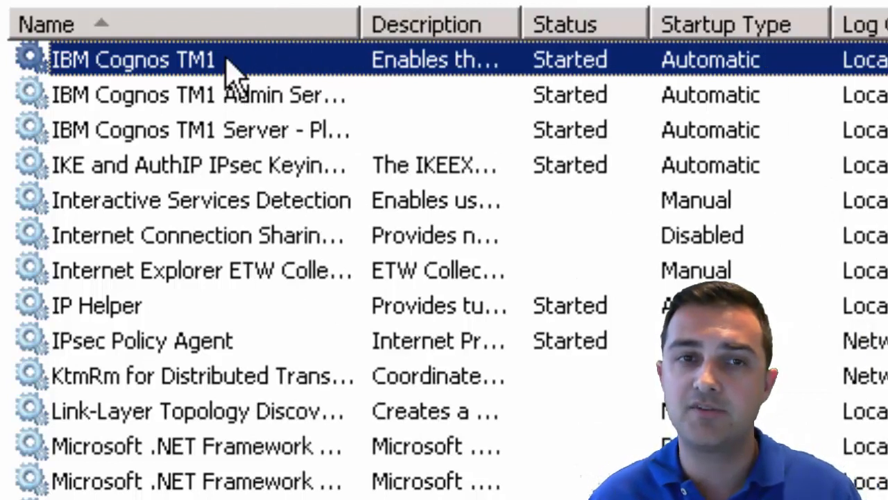
pyautogui.click(201, 130)
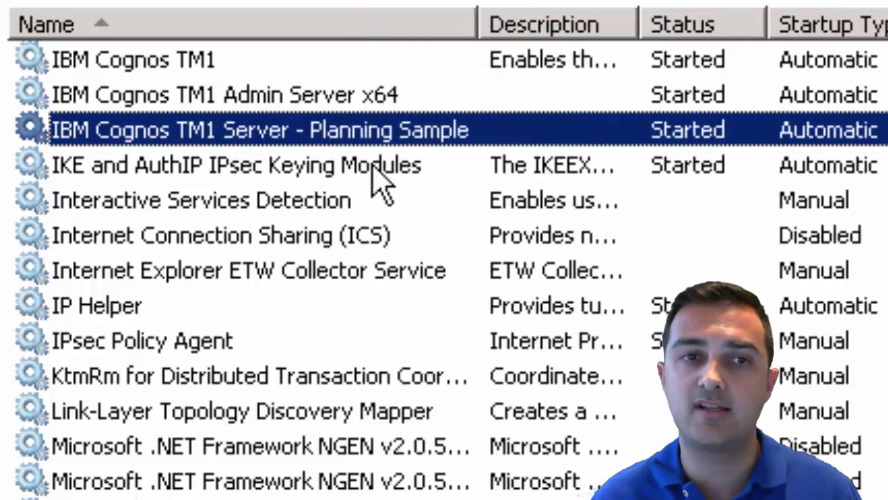
pyautogui.click(243, 94)
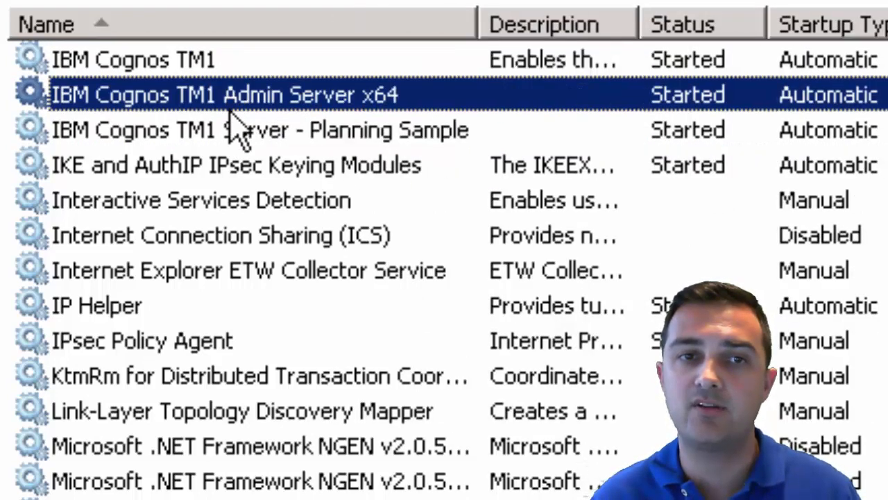
pyautogui.click(243, 130)
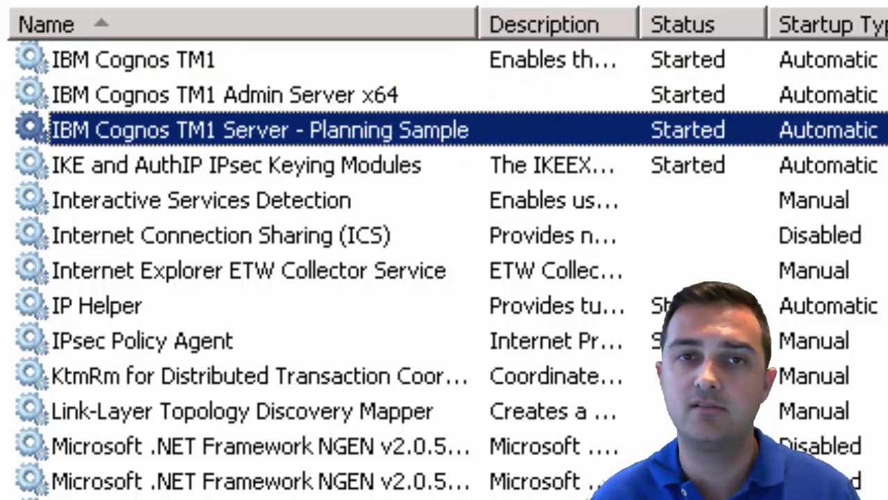
pyautogui.click(20, 485)
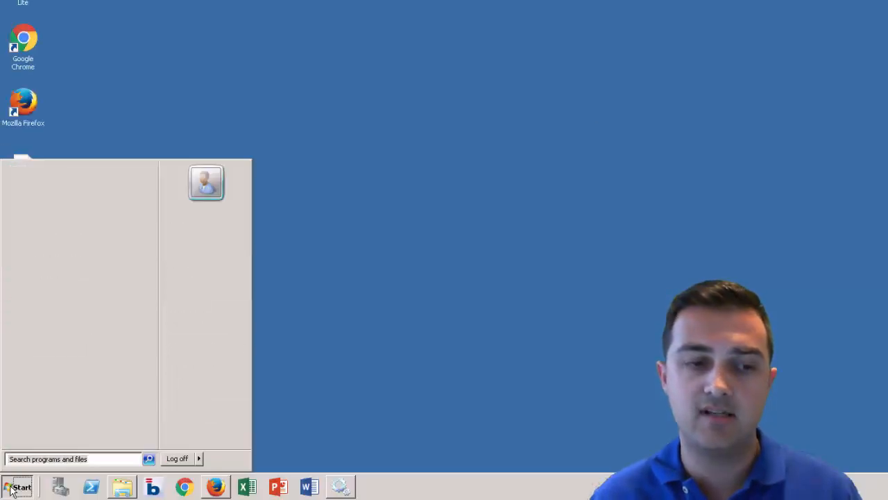
# - Launch Architect from All Programs > IBM Cognos TM1 - 64
pyautogui.click(20, 486)
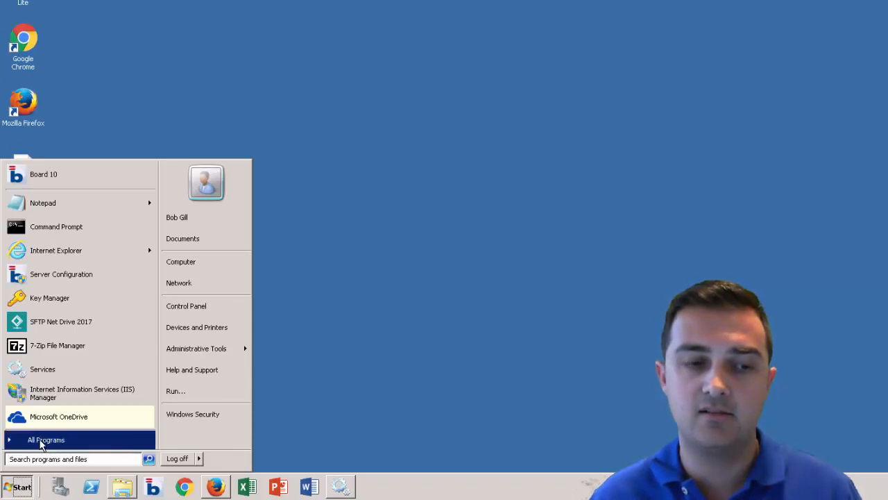
pyautogui.click(45, 439)
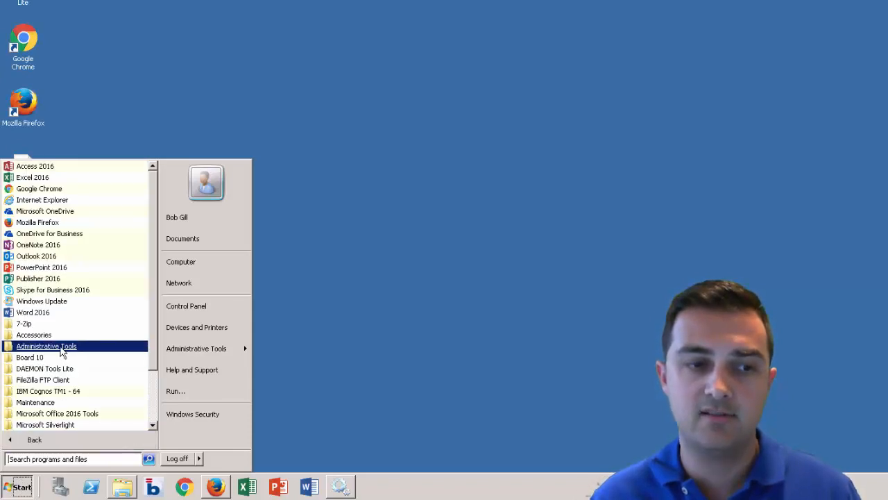
pyautogui.scroll(-3)
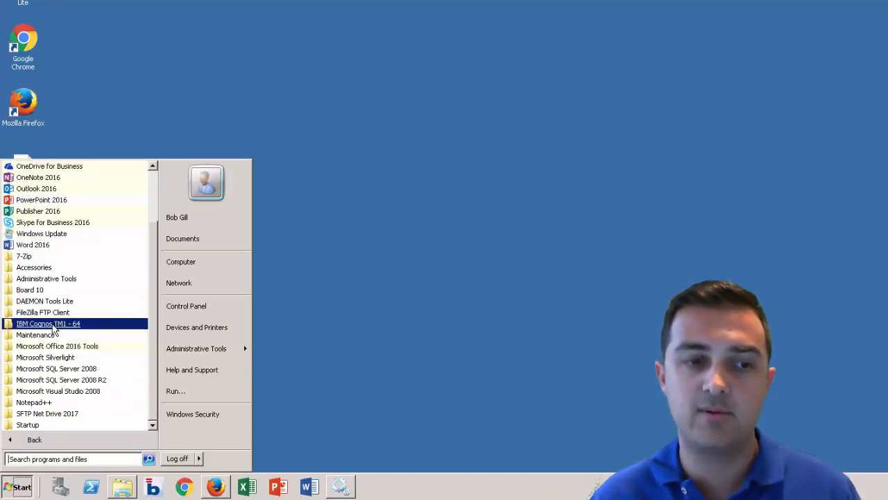
pyautogui.click(47, 324)
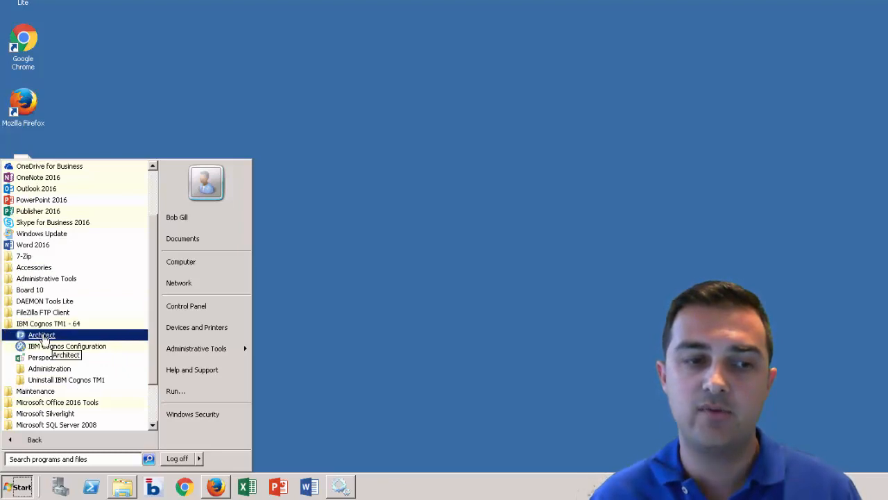
pyautogui.click(41, 334)
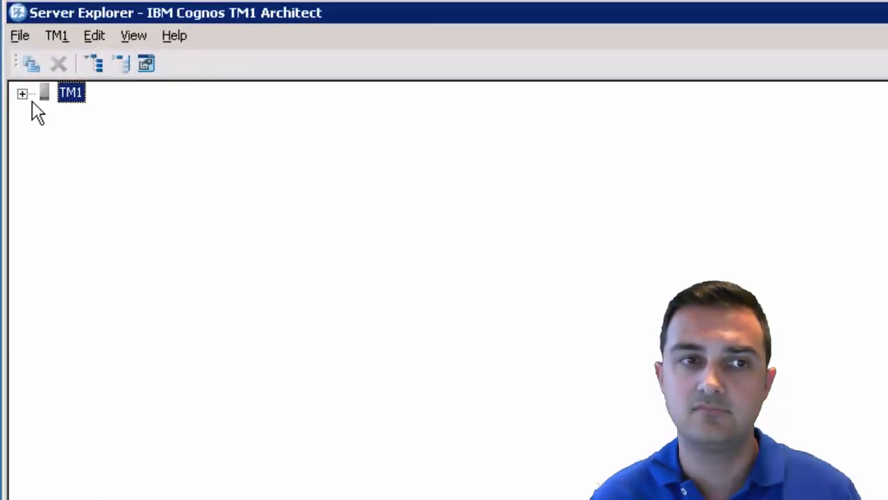
# - Log in to the Planning Sample server from the Server Explorer's TM1 node
pyautogui.click(23, 93)
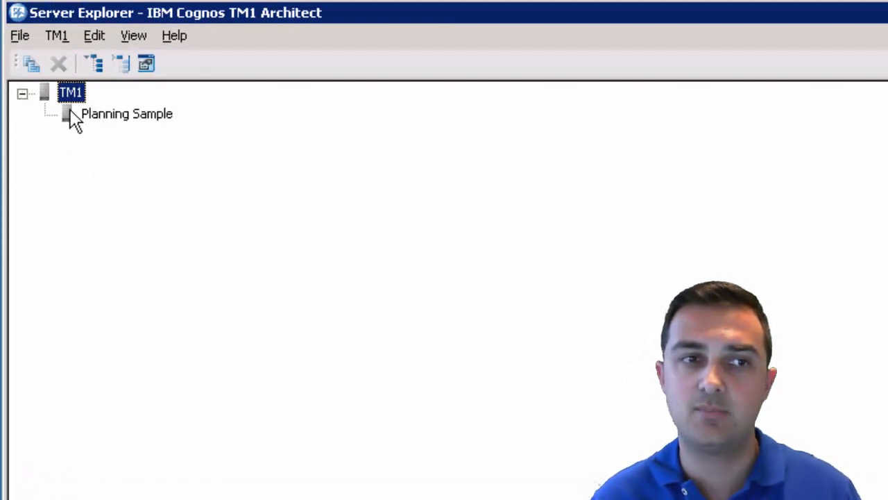
pyautogui.click(128, 113)
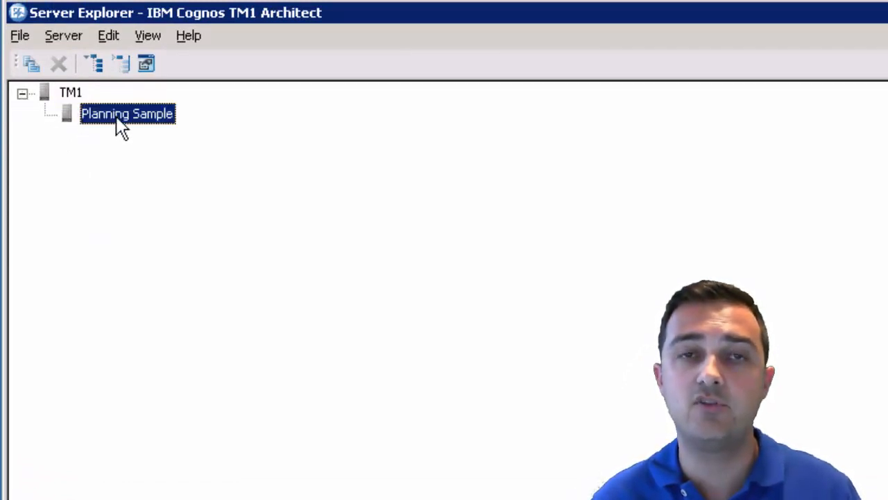
pyautogui.click(64, 36)
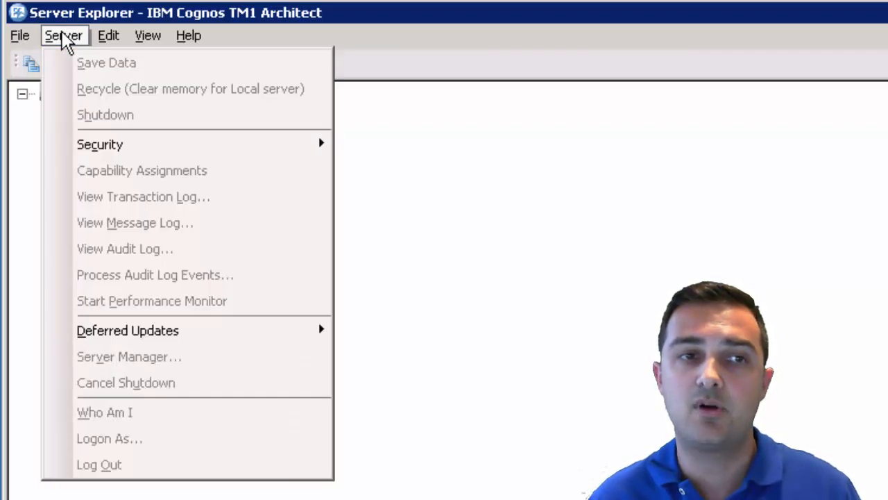
pyautogui.click(19, 37)
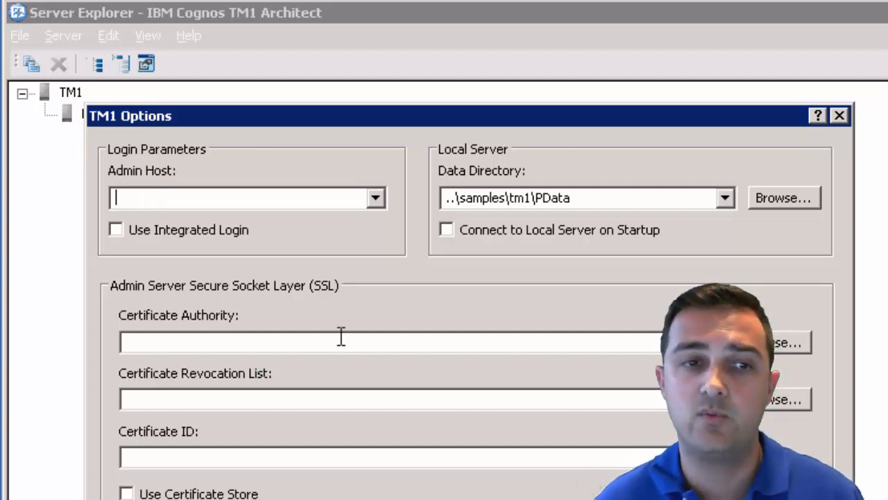
pyautogui.click(159, 197)
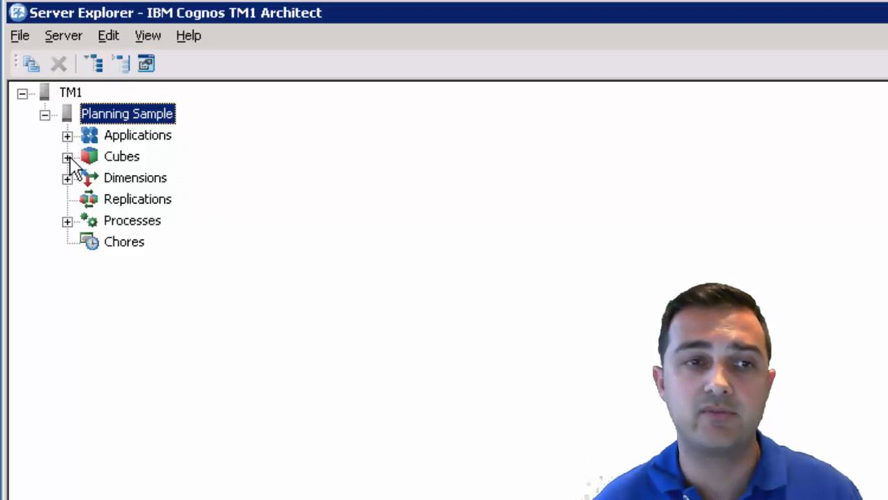
# - Expand Planning Sample's Cubes and load the plan_BudgetPlanLineItem cube
pyautogui.click(67, 155)
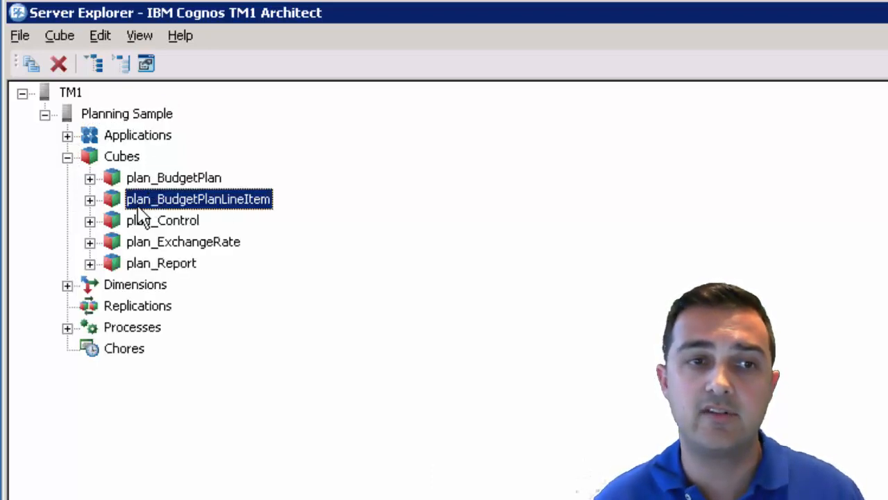
pyautogui.doubleClick(174, 178)
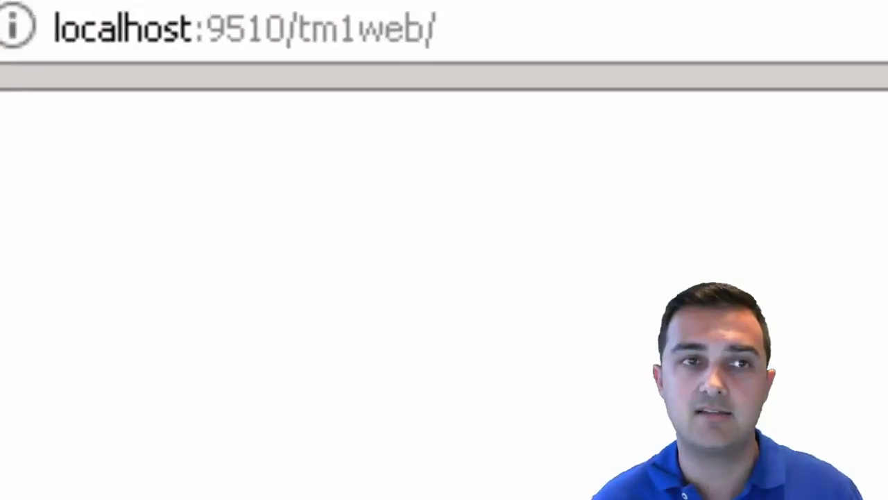
# - Log in at localhost:9510/tm1web/ as admin against the Planning Sample server
pyautogui.click(243, 29)
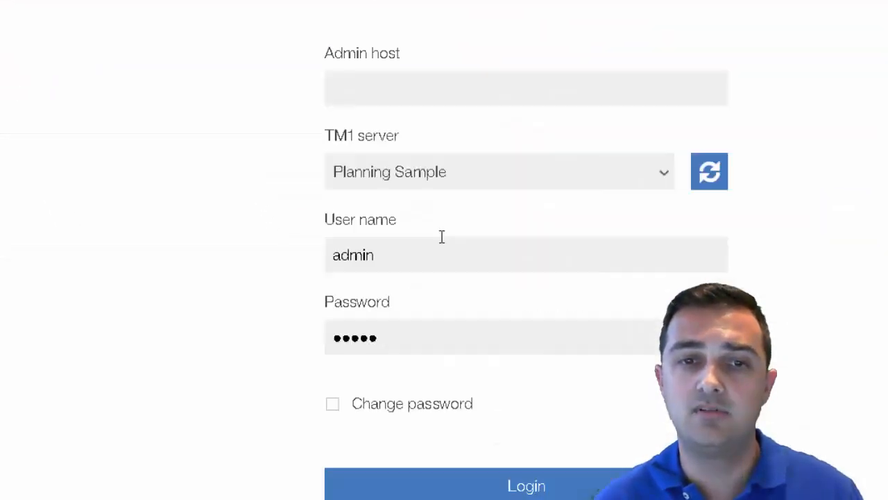
pyautogui.click(499, 172)
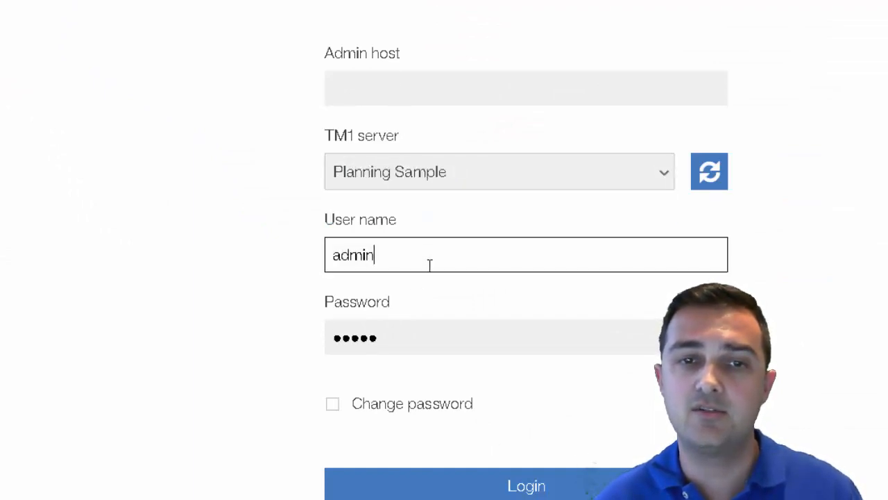
pyautogui.click(526, 485)
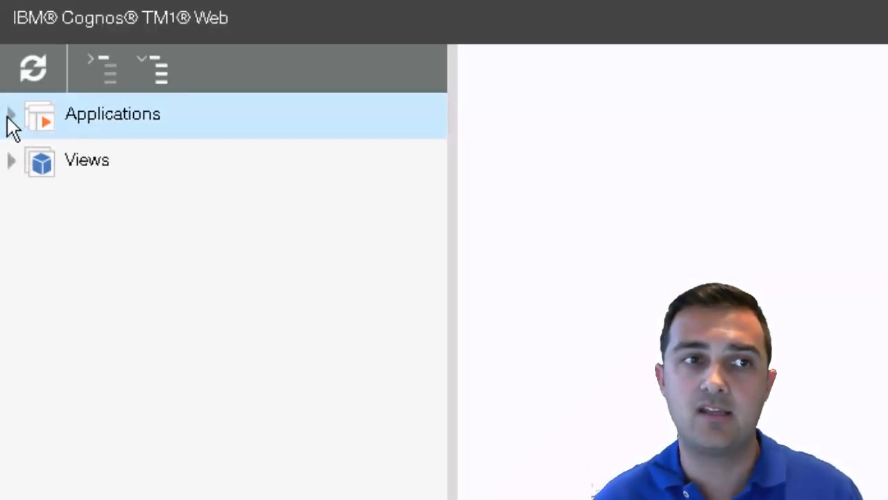
# - Open Planning Sample MDX under Applications > Planning Sample > Administrator
pyautogui.click(11, 114)
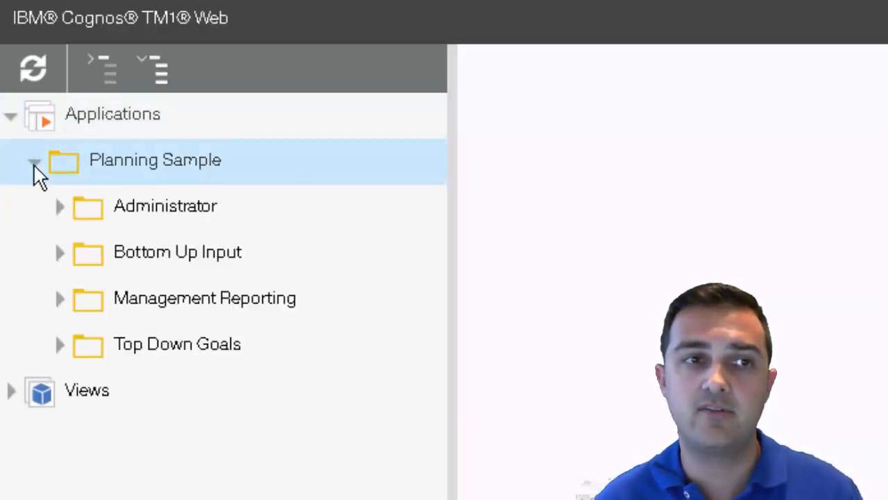
pyautogui.click(165, 205)
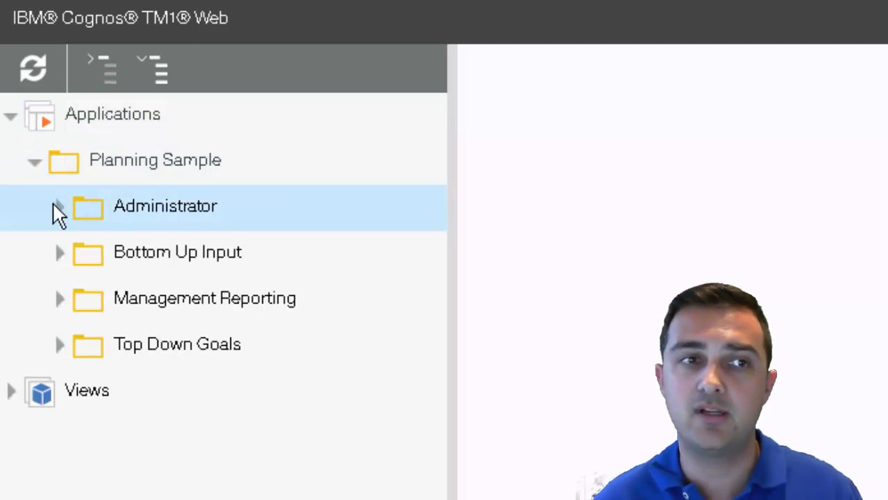
pyautogui.click(59, 206)
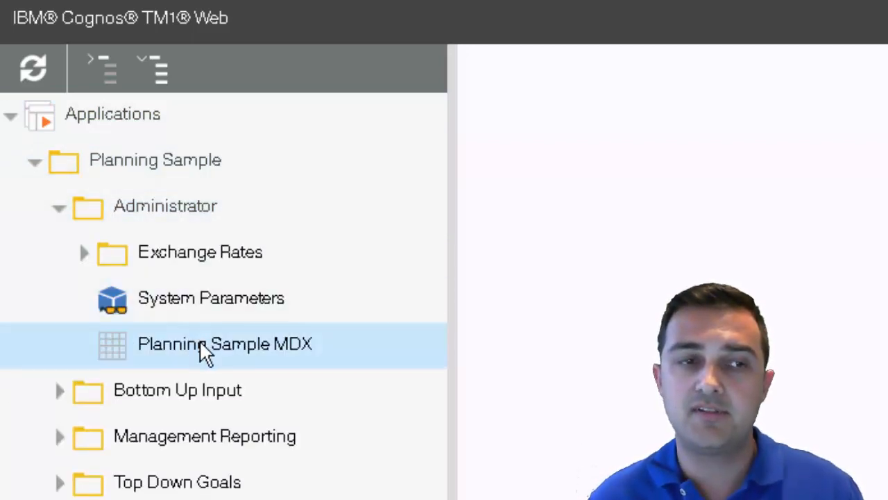
pyautogui.click(224, 345)
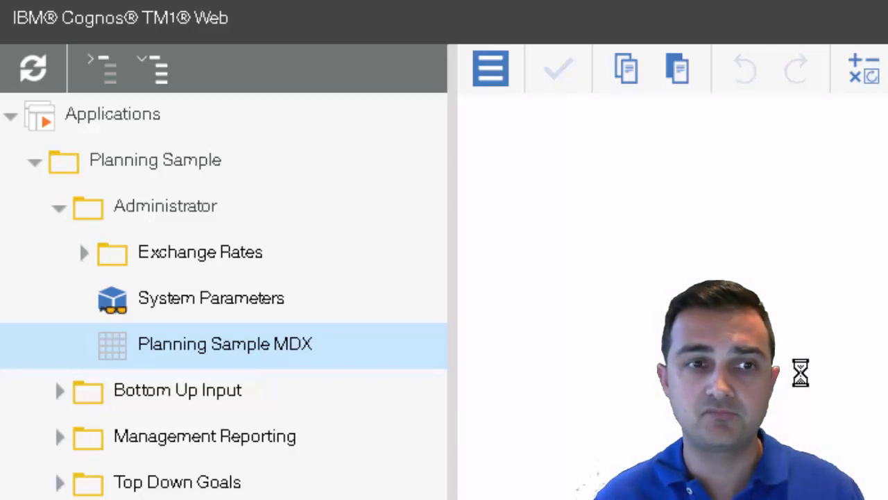
pyautogui.doubleClick(225, 345)
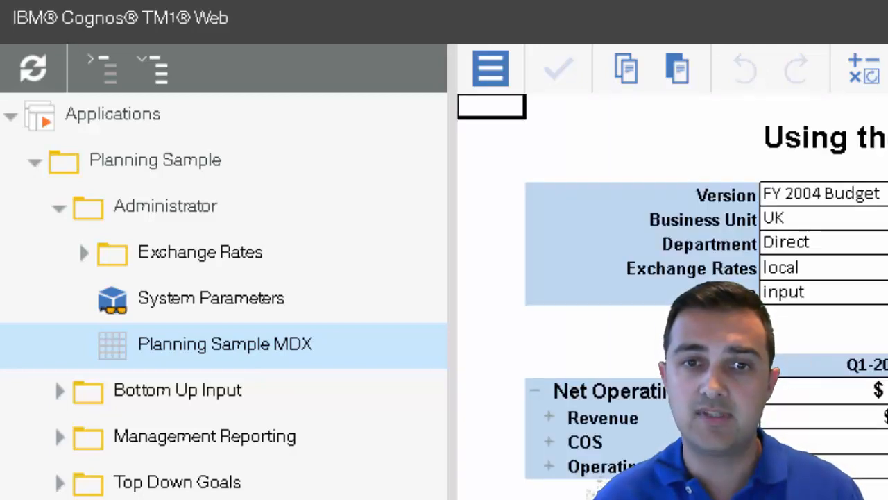